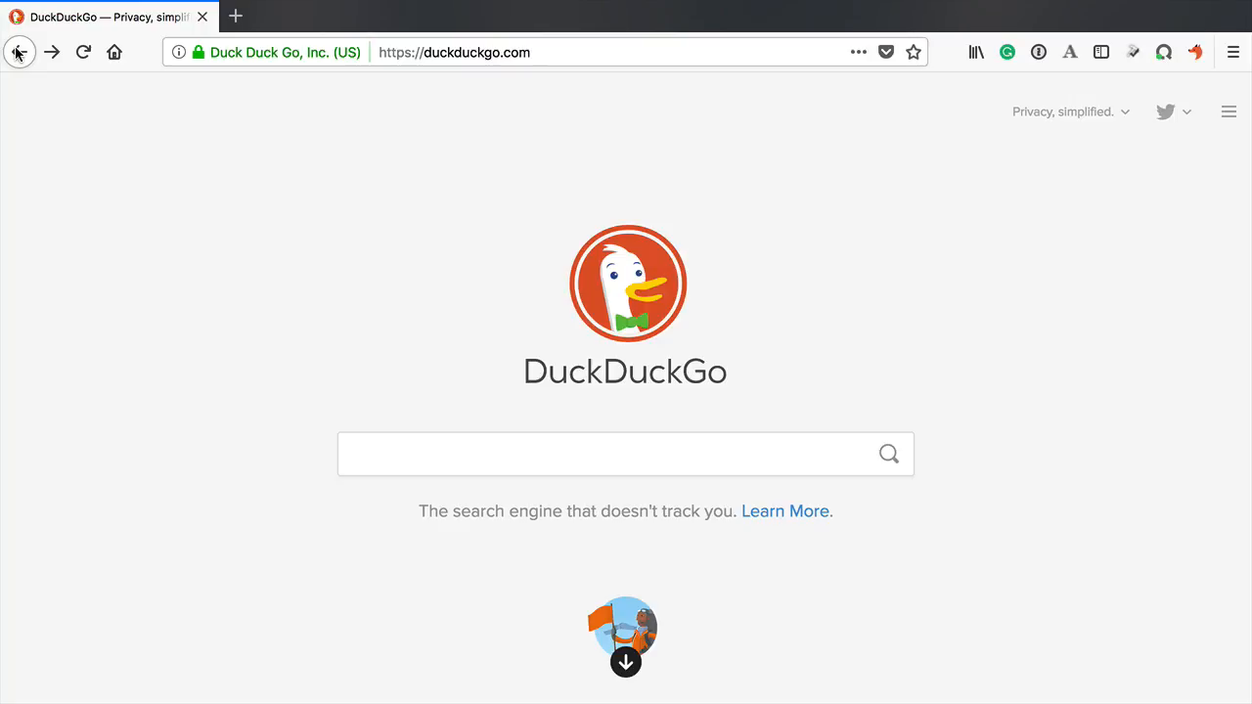
- Focus the empty search box on the DuckDuckGo home page, ready for a query
click(625, 453)
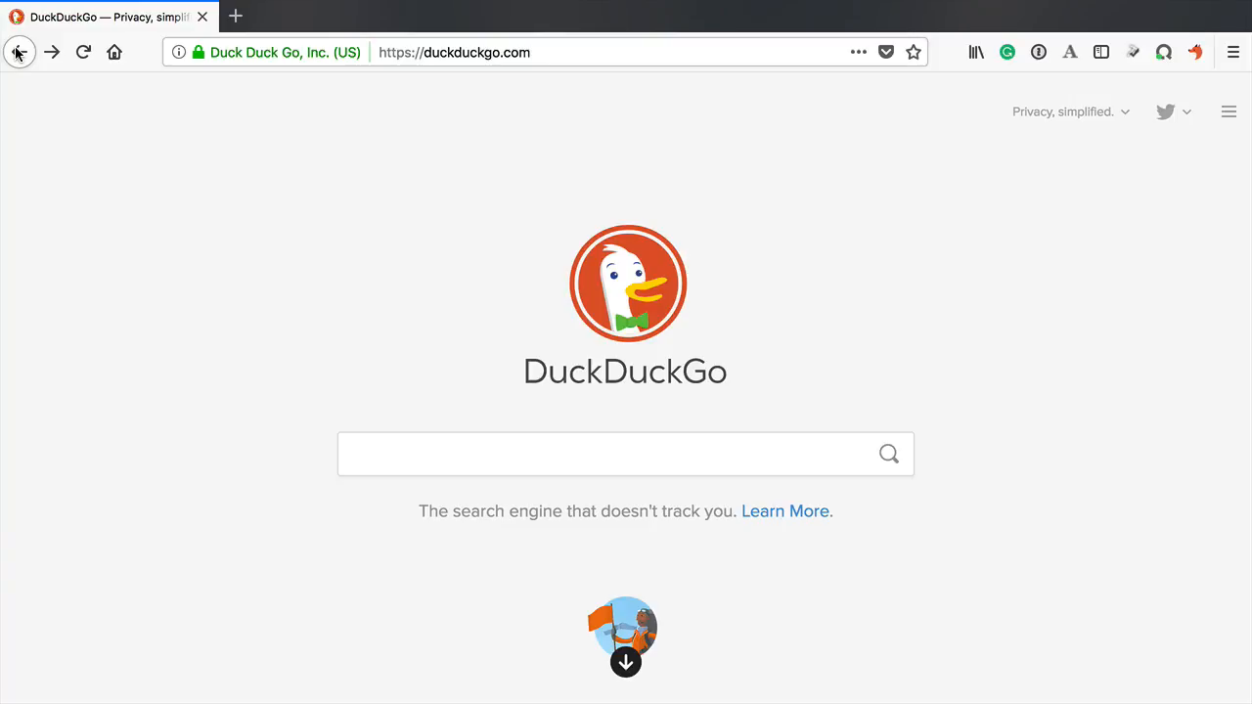
click(626, 454)
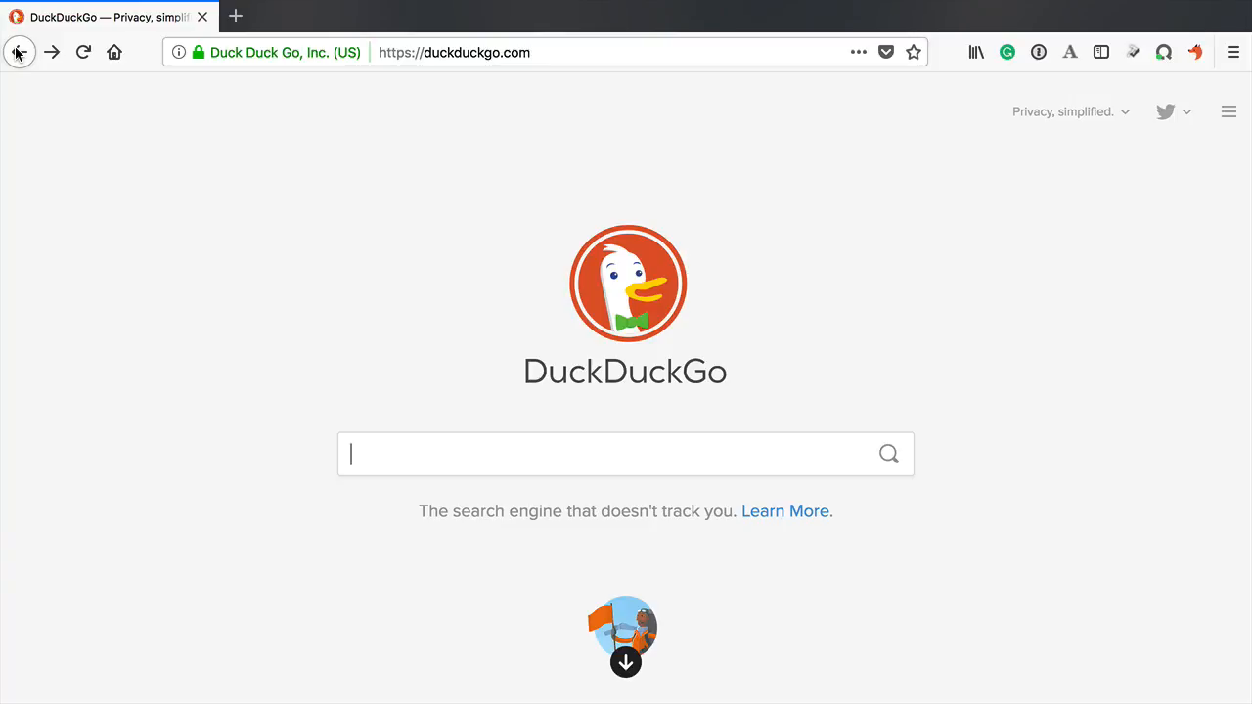
mouse_move(808, 178)
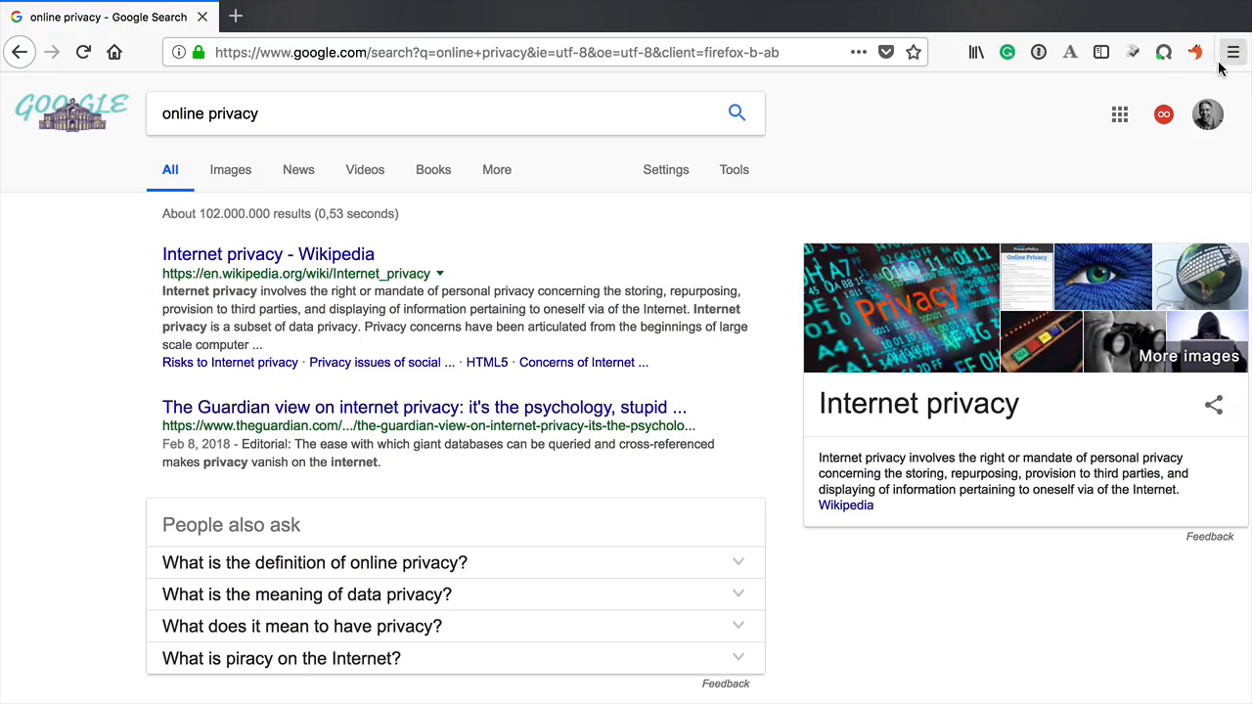
- Choose DuckDuckGo as Firefox's default search engine, then enter owncloud.com/ in the address bar
click(1233, 52)
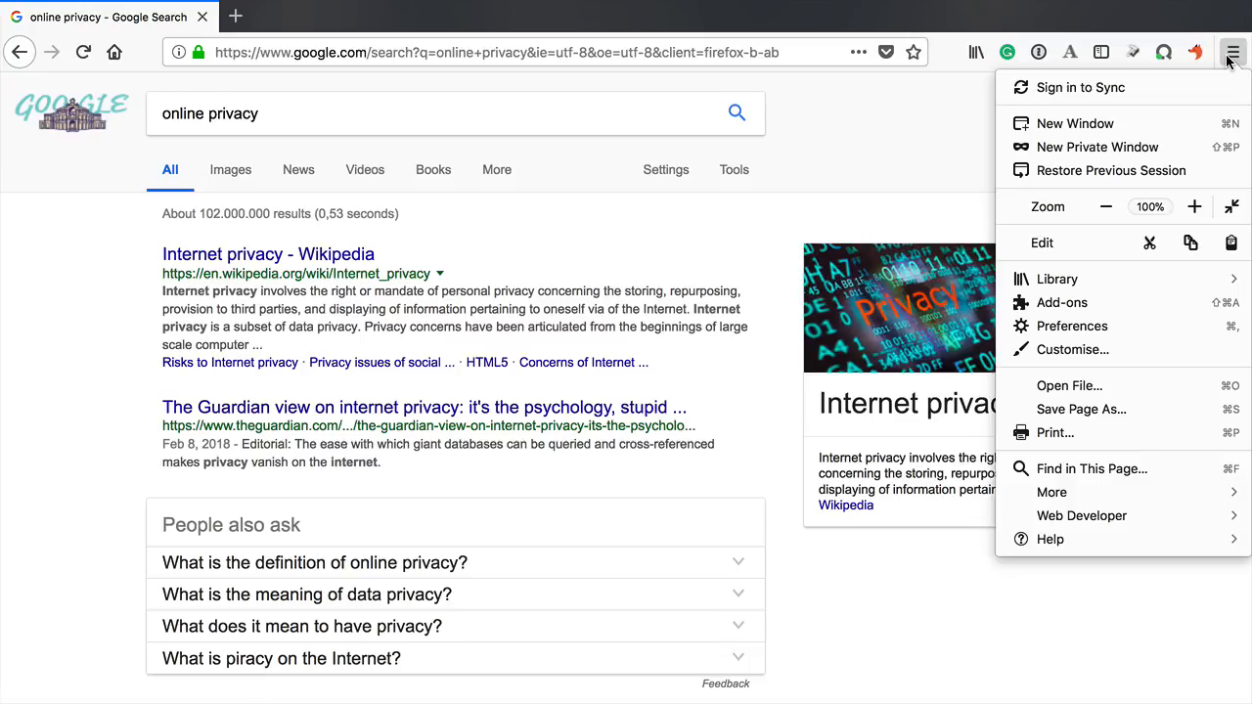
mouse_move(1061, 302)
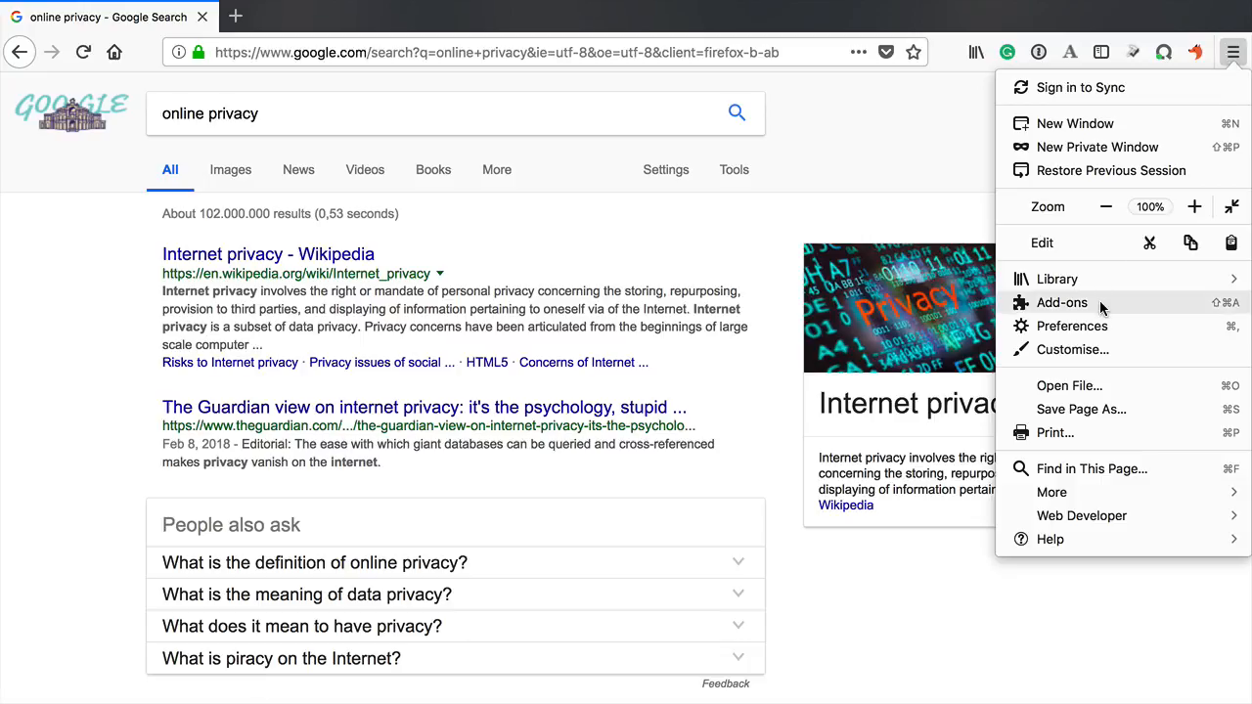
mouse_move(1071, 325)
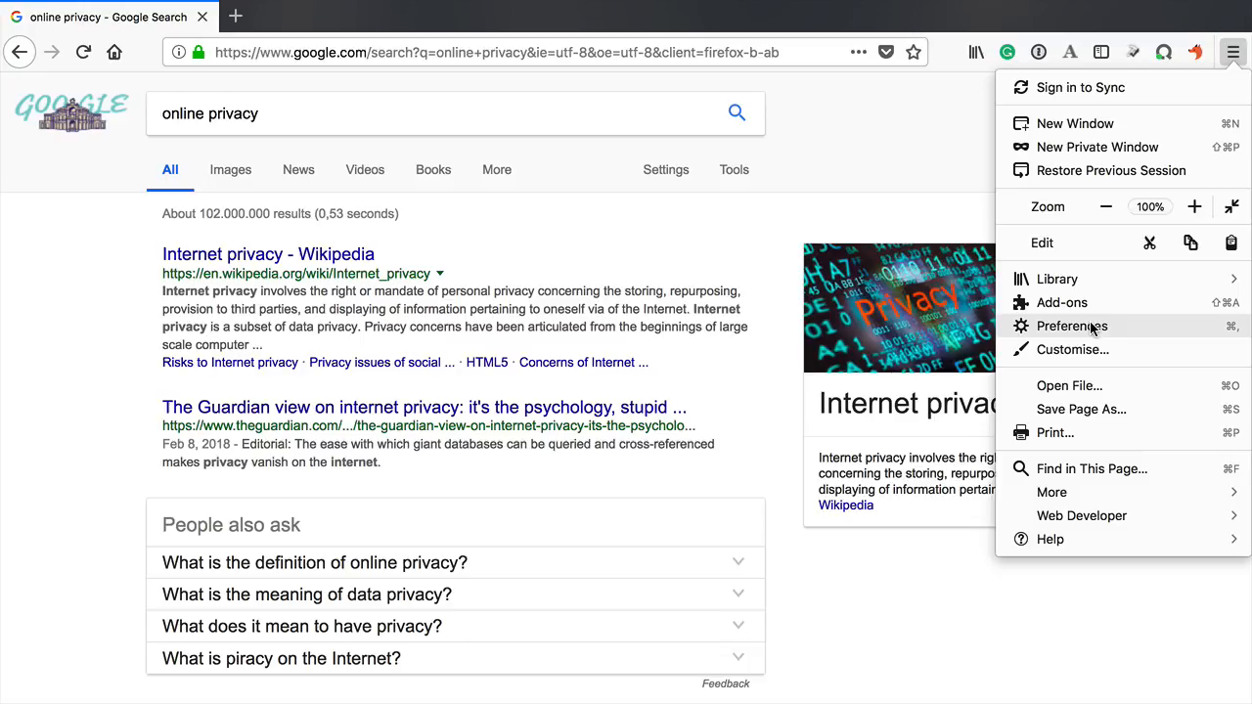
click(1071, 325)
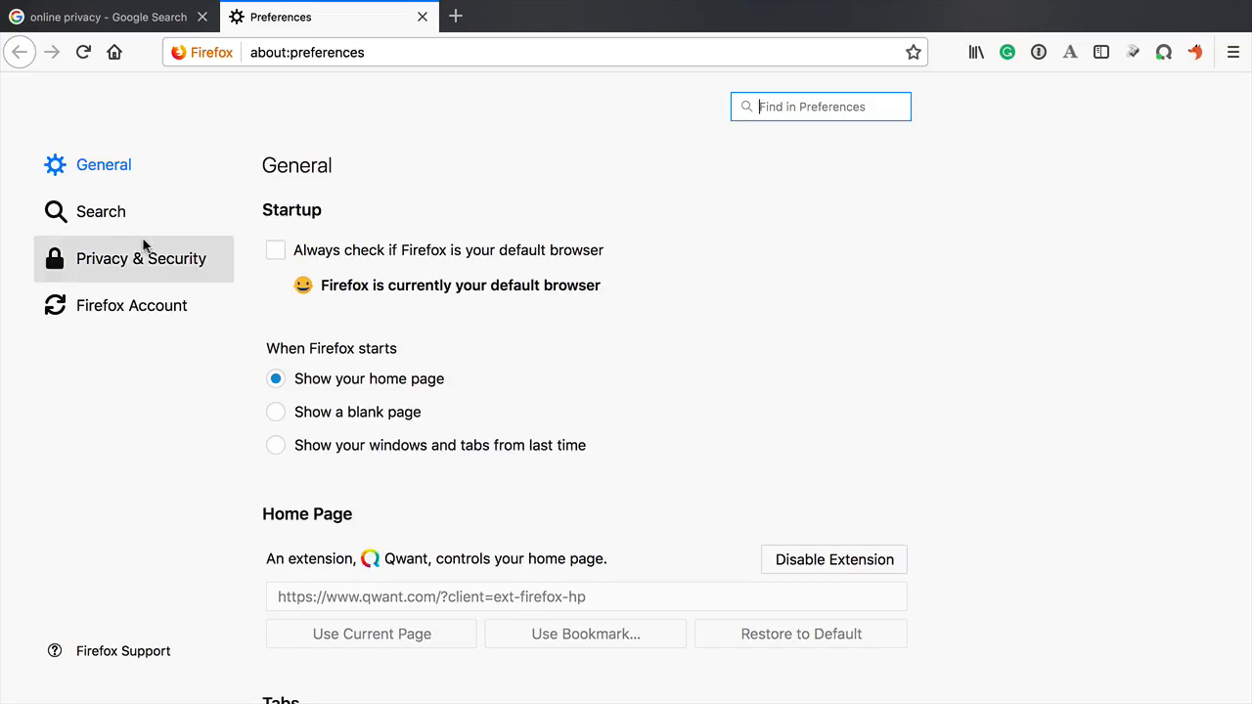
click(99, 211)
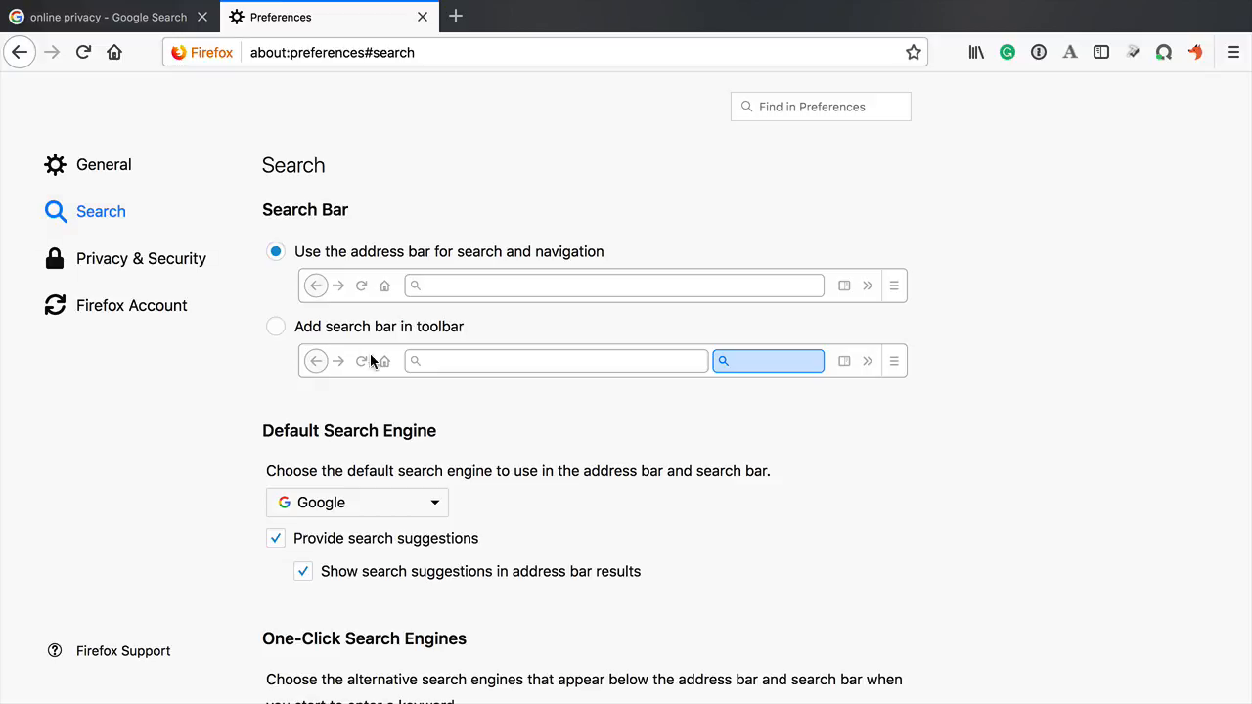
mouse_move(489, 529)
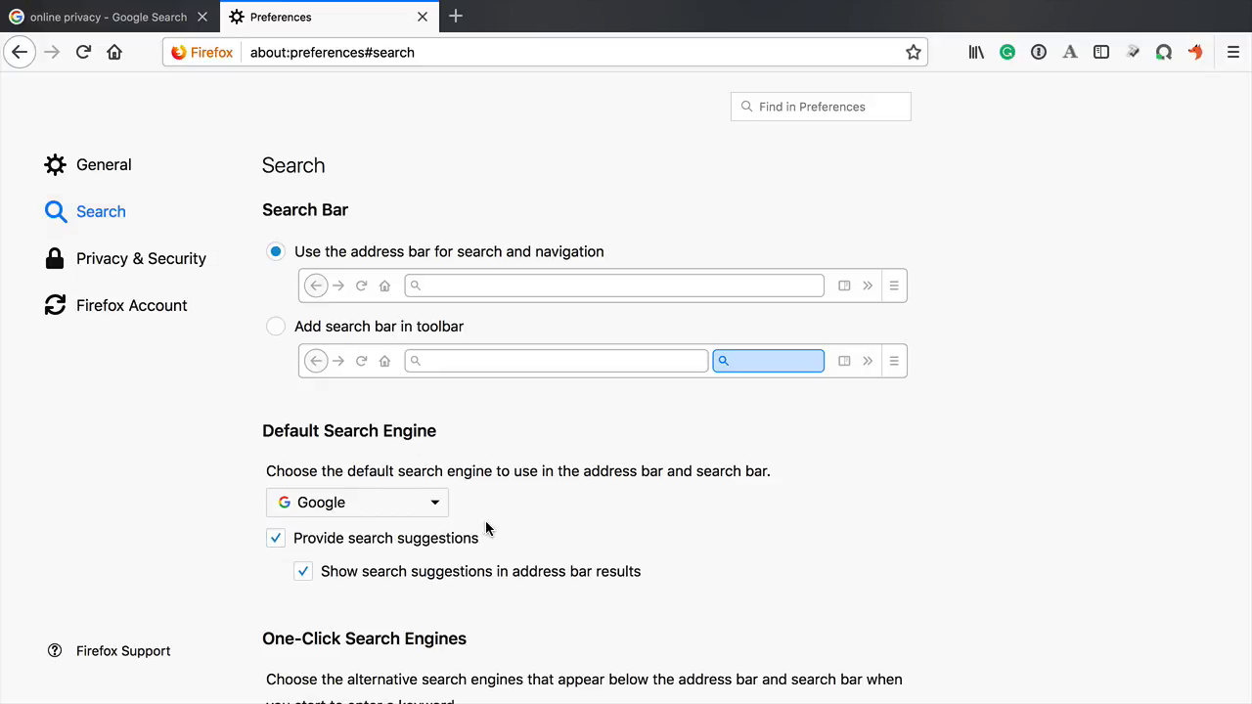
click(356, 501)
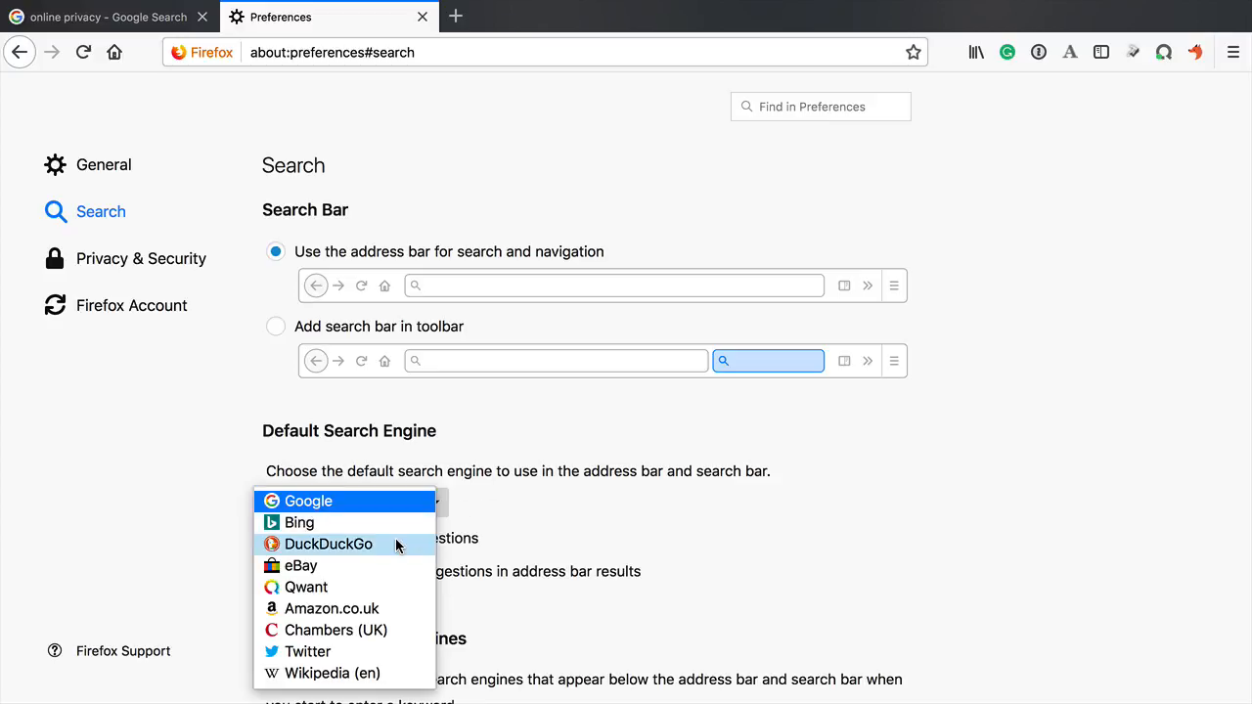
click(329, 544)
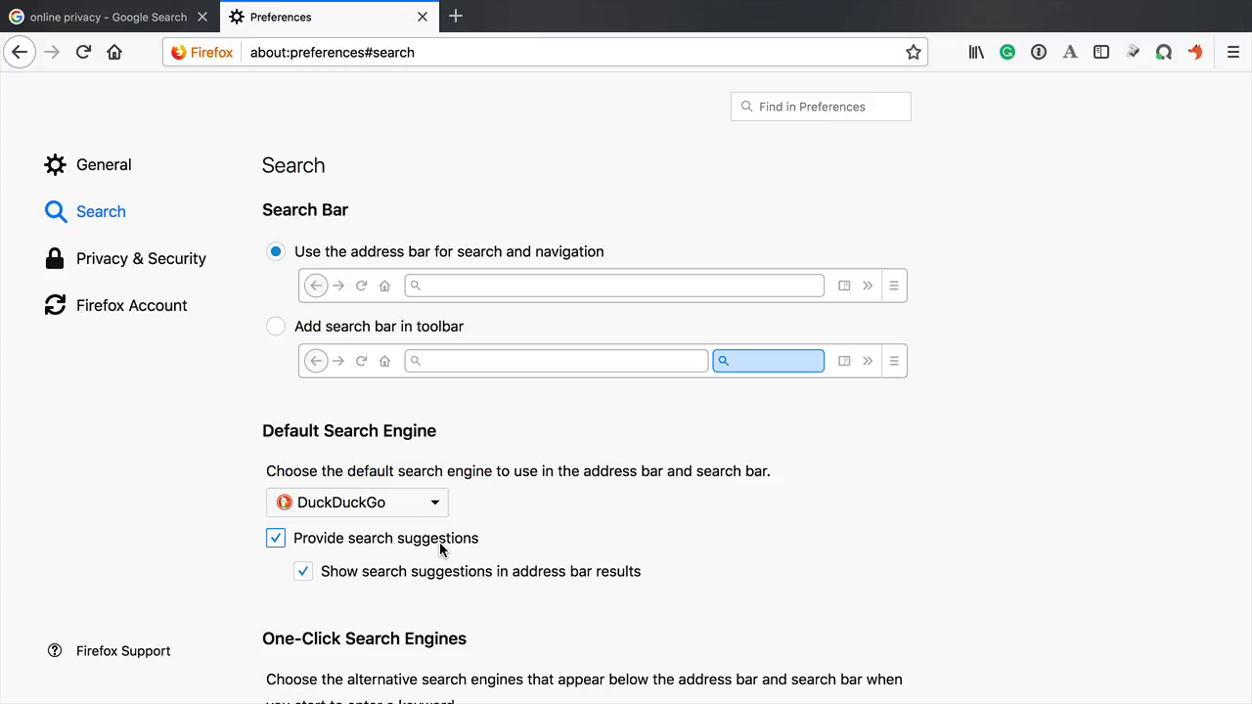
mouse_move(451, 538)
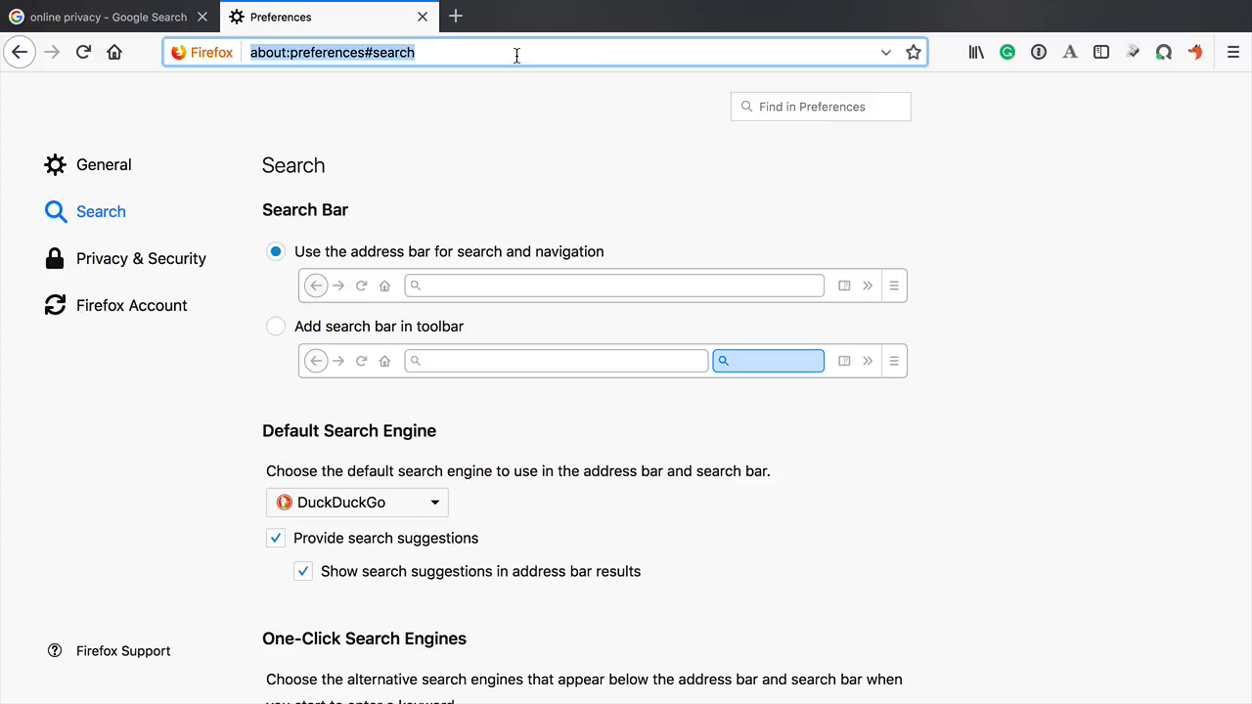
text(owncloud.com/)
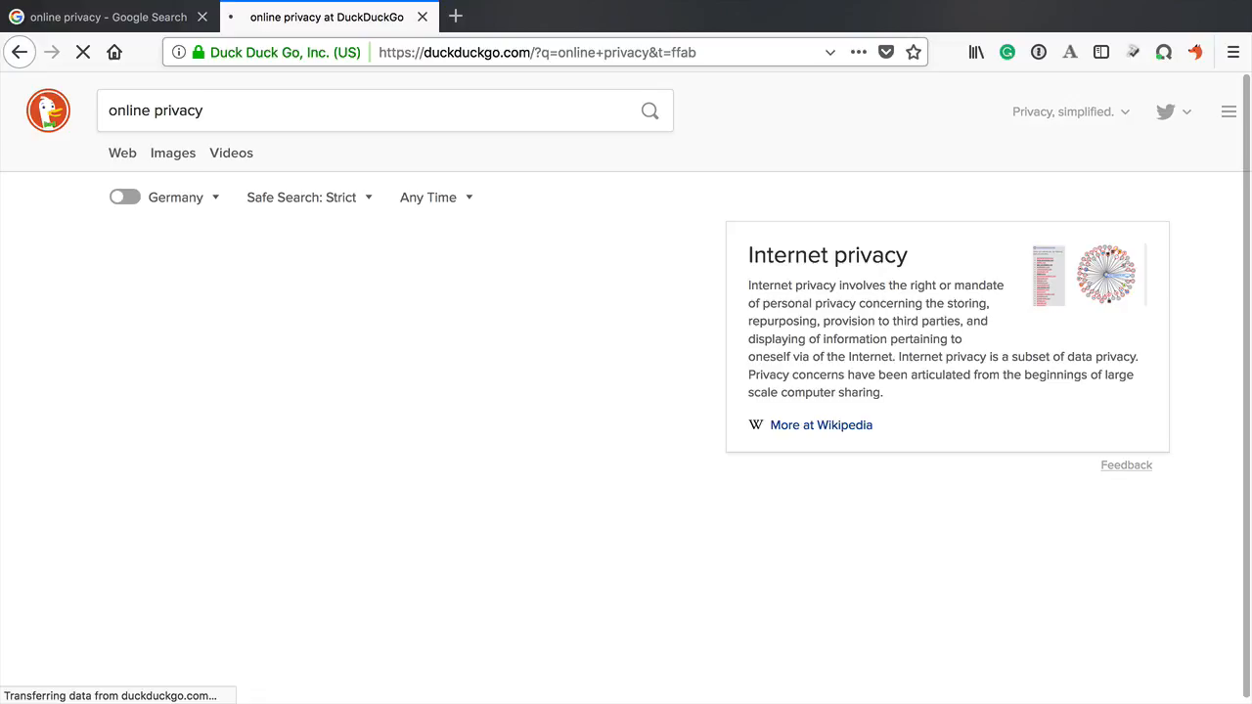
click(121, 153)
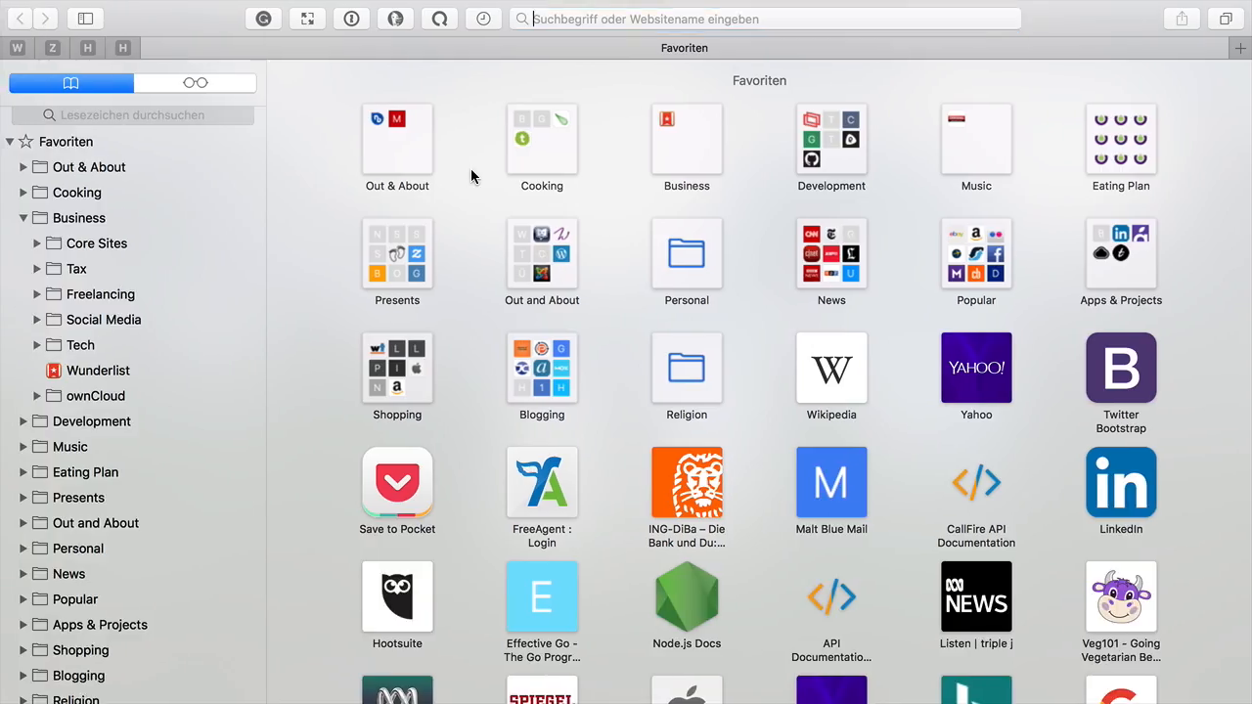
- Confirm DuckDuckGo is selected as the search engine under Safari's Search preferences
click(763, 19)
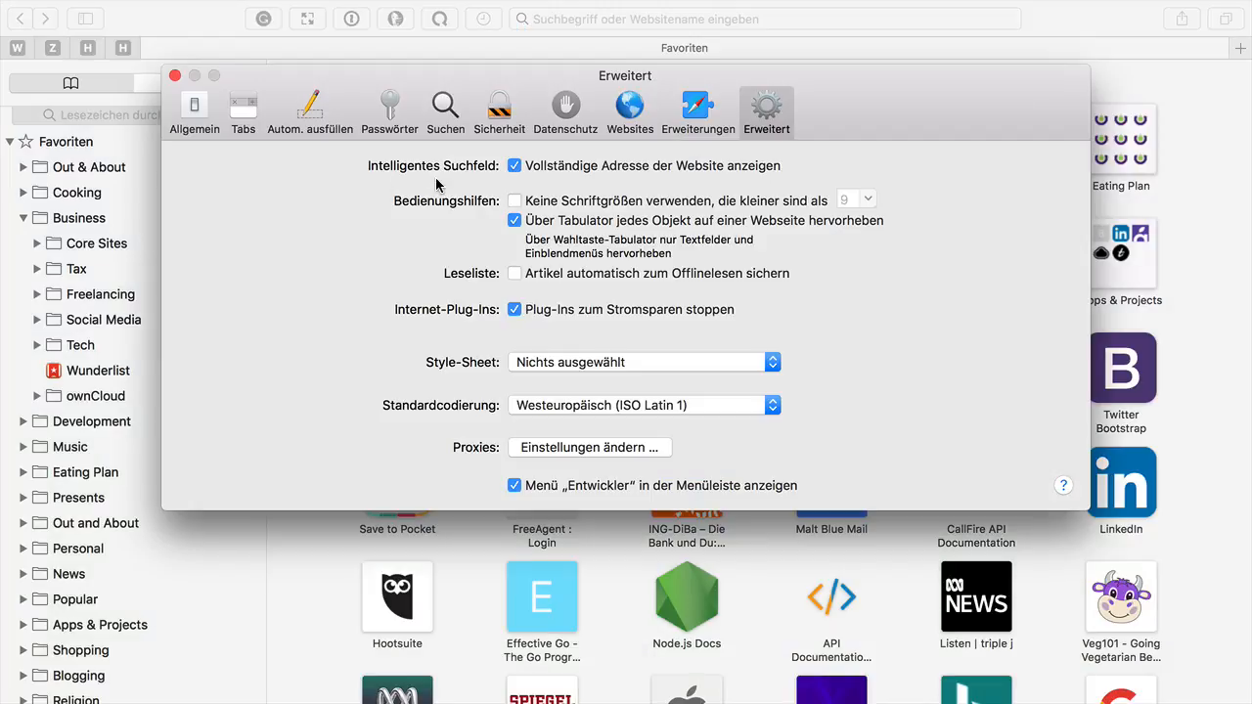
click(445, 108)
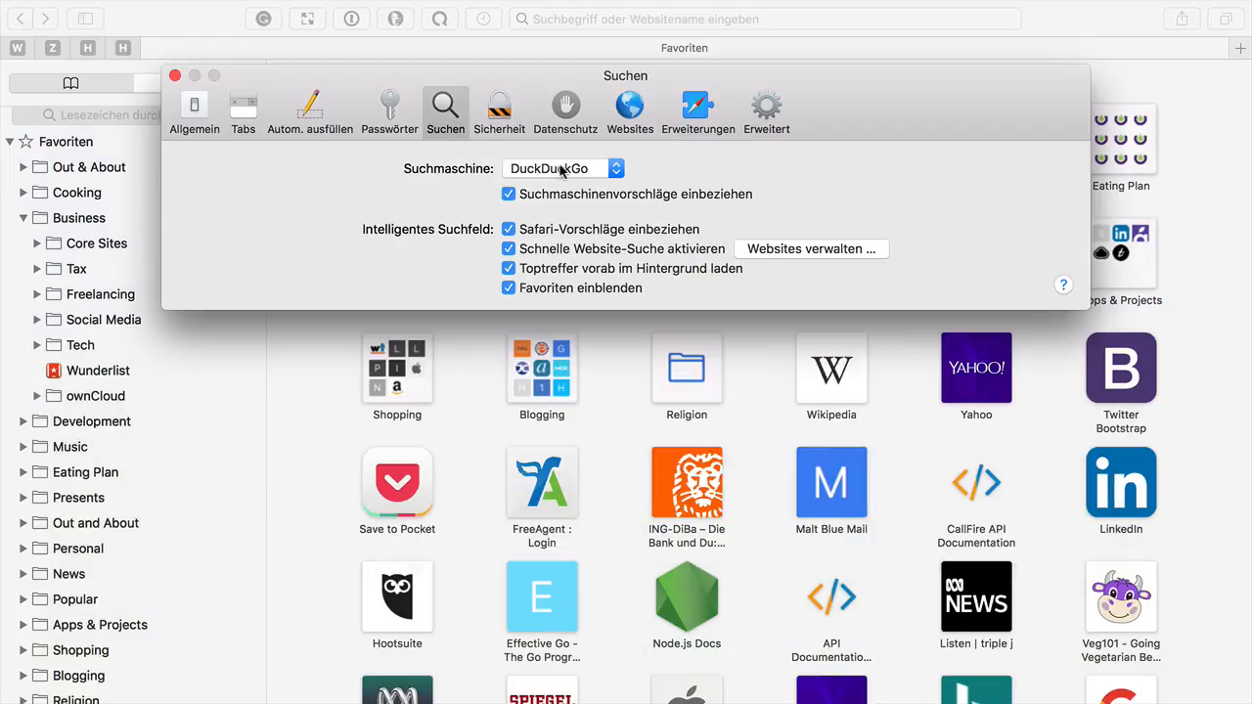
click(562, 169)
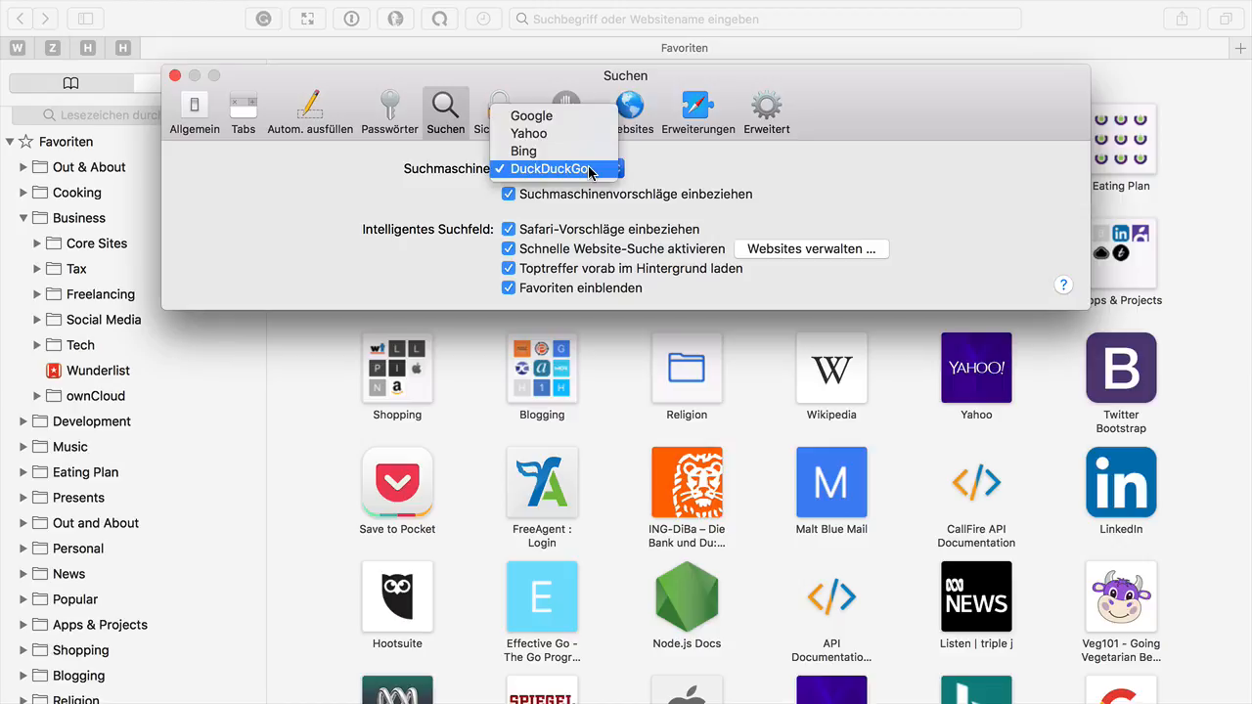
mouse_move(531, 116)
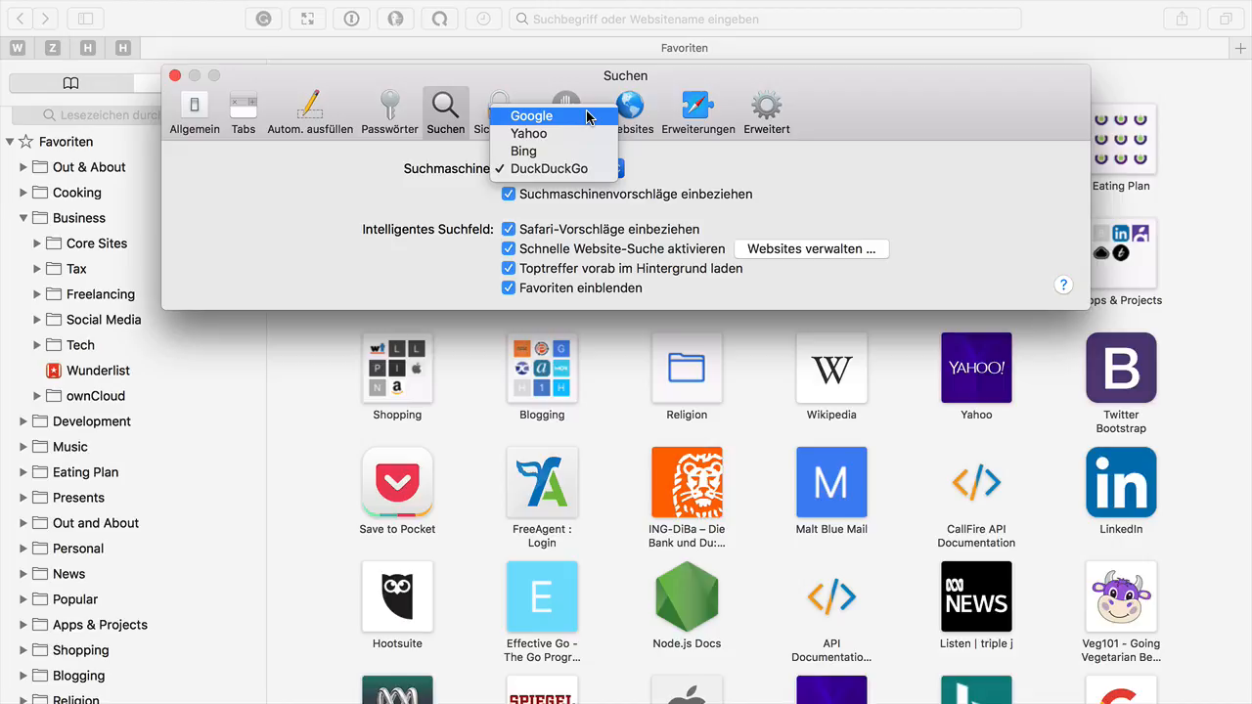
click(548, 168)
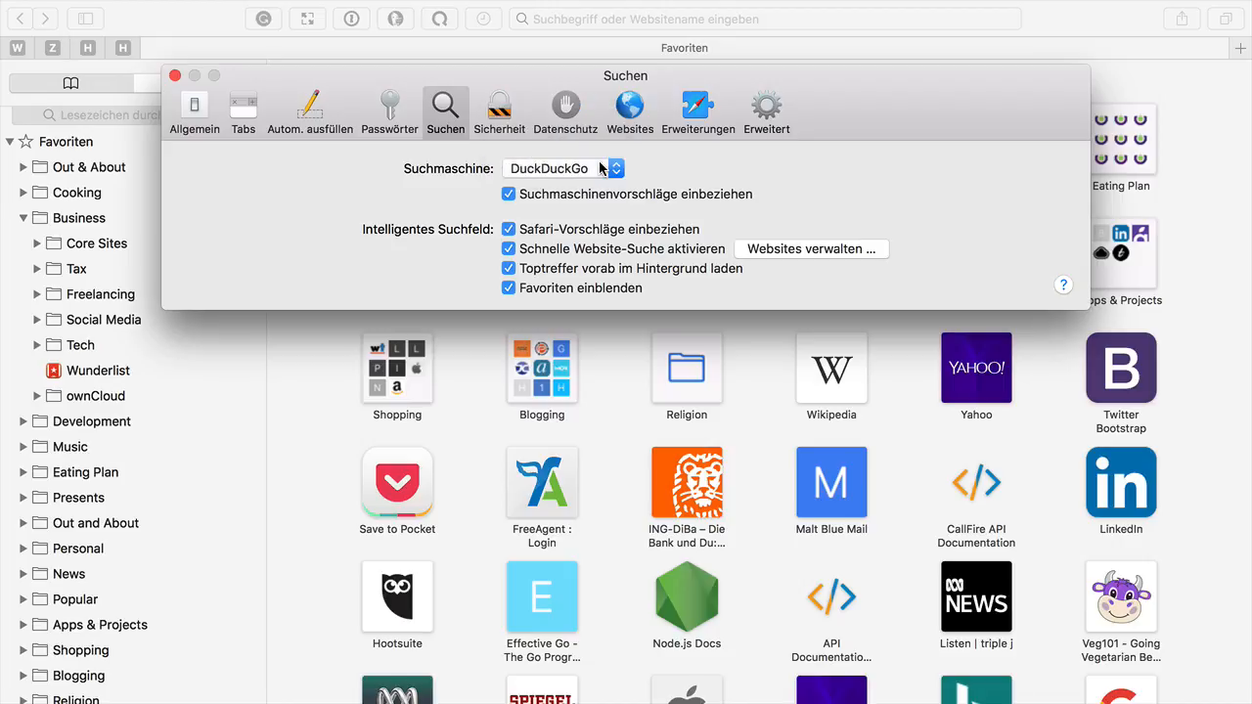
- Close the settings window and search for 'online privacy'
click(194, 111)
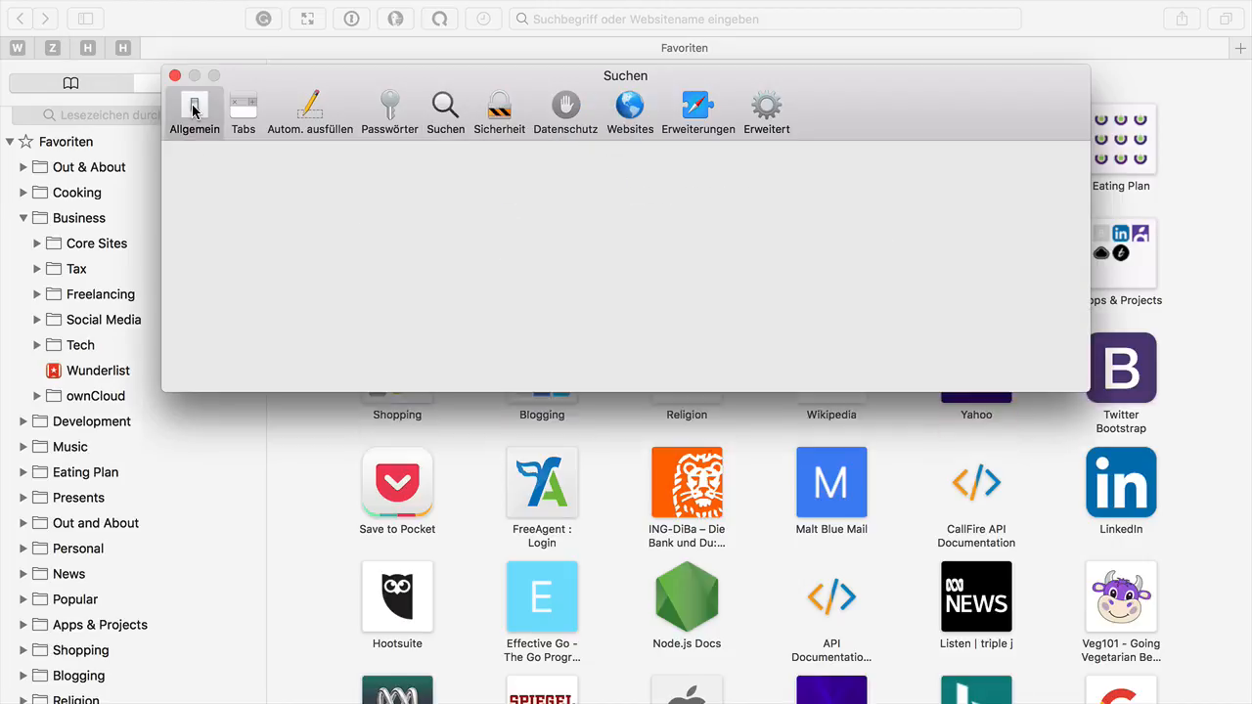
click(175, 75)
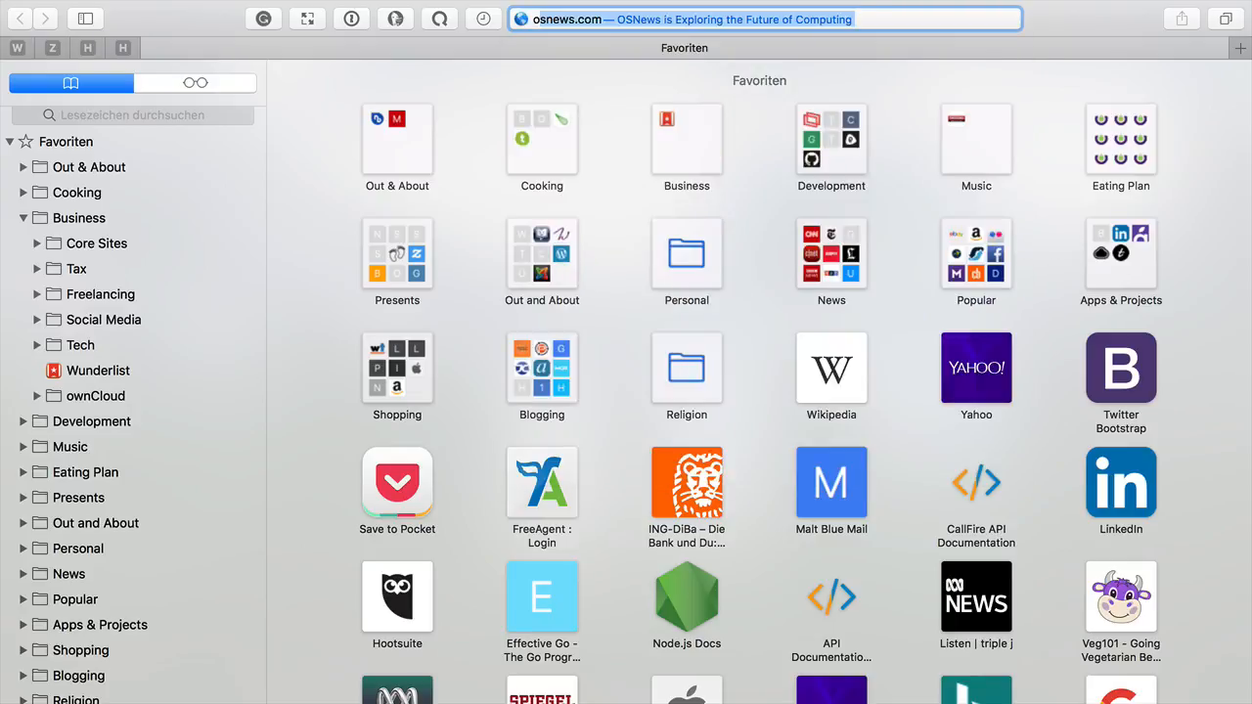
text(online privacy)
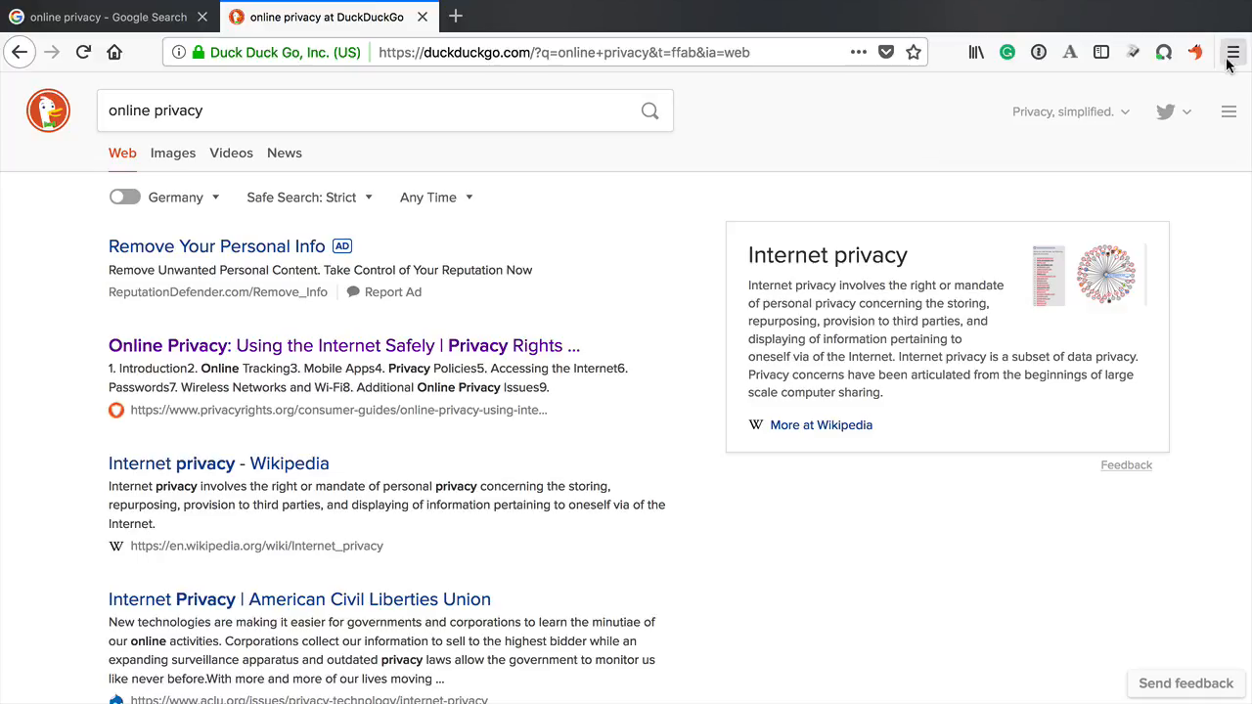
- Search the Add-ons Manager for 'DuckDuckGo privacy essentials'
click(1232, 51)
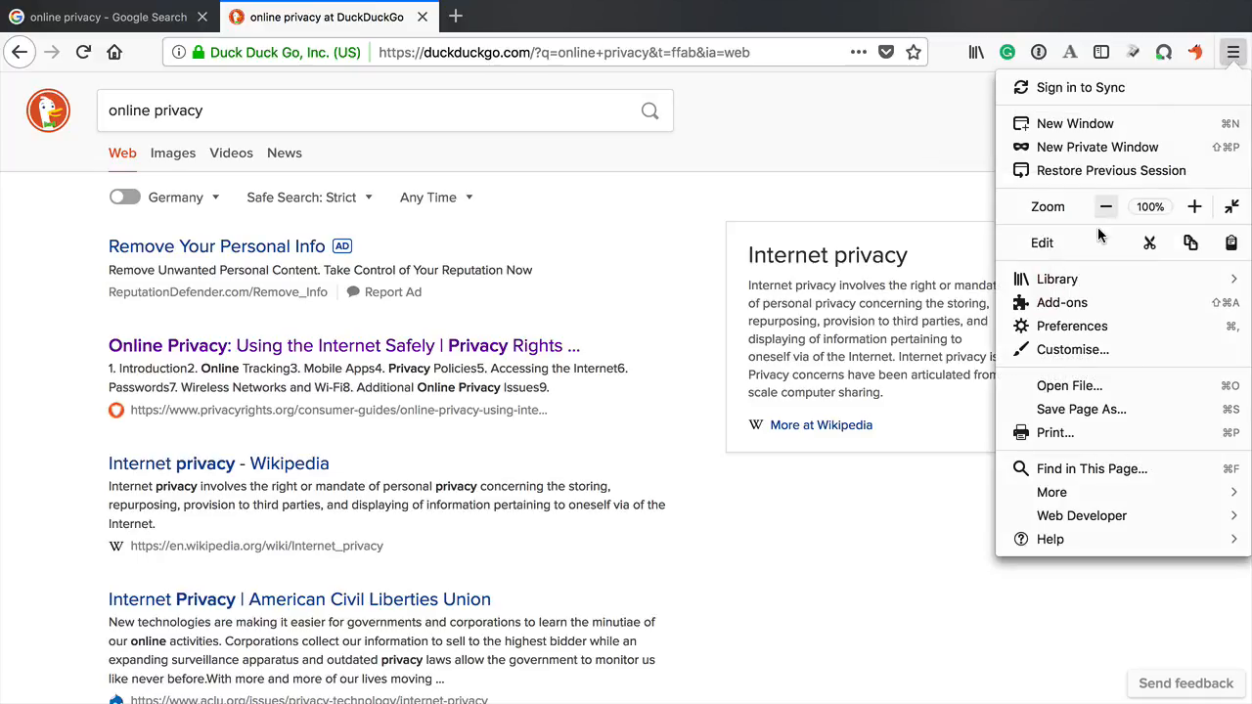
mouse_move(1061, 302)
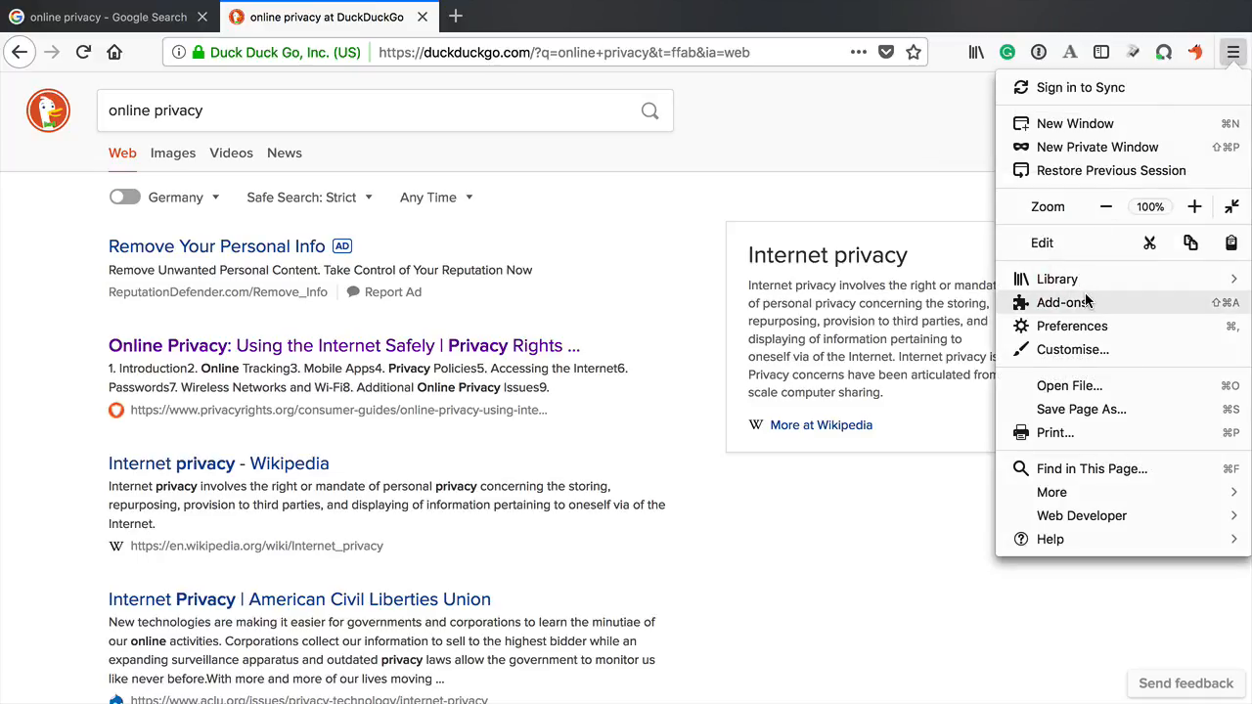
click(1234, 51)
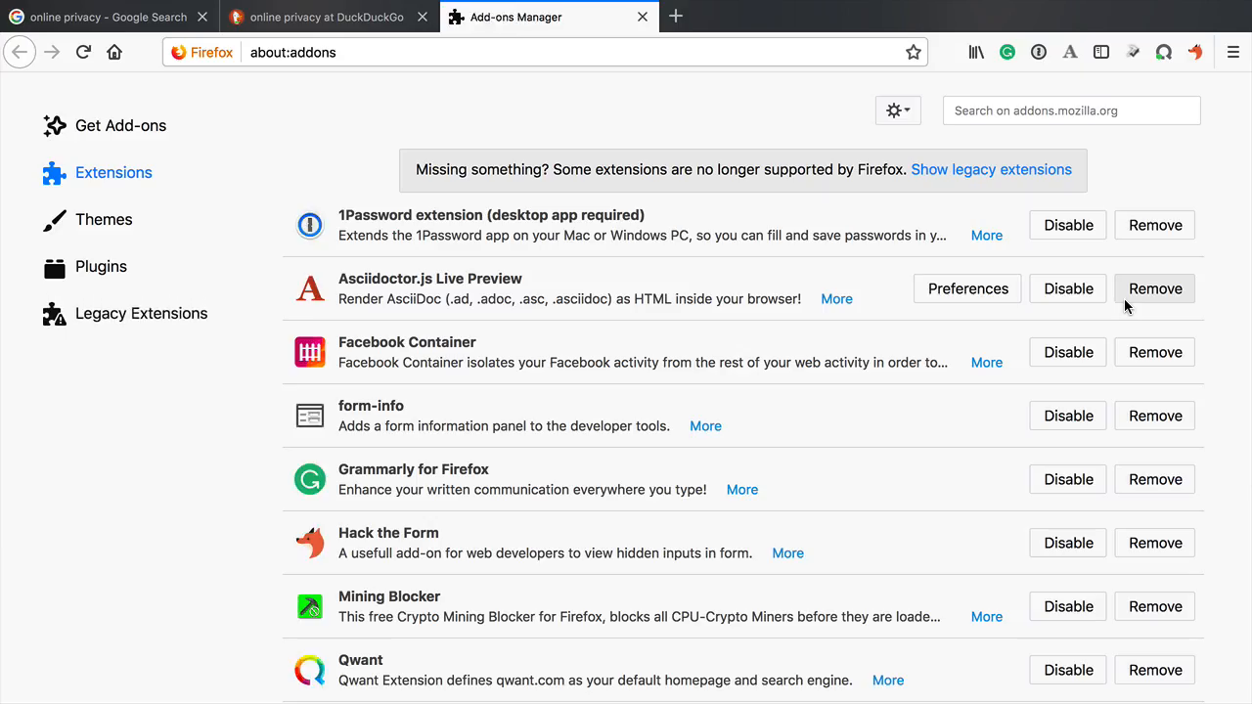
click(1071, 110)
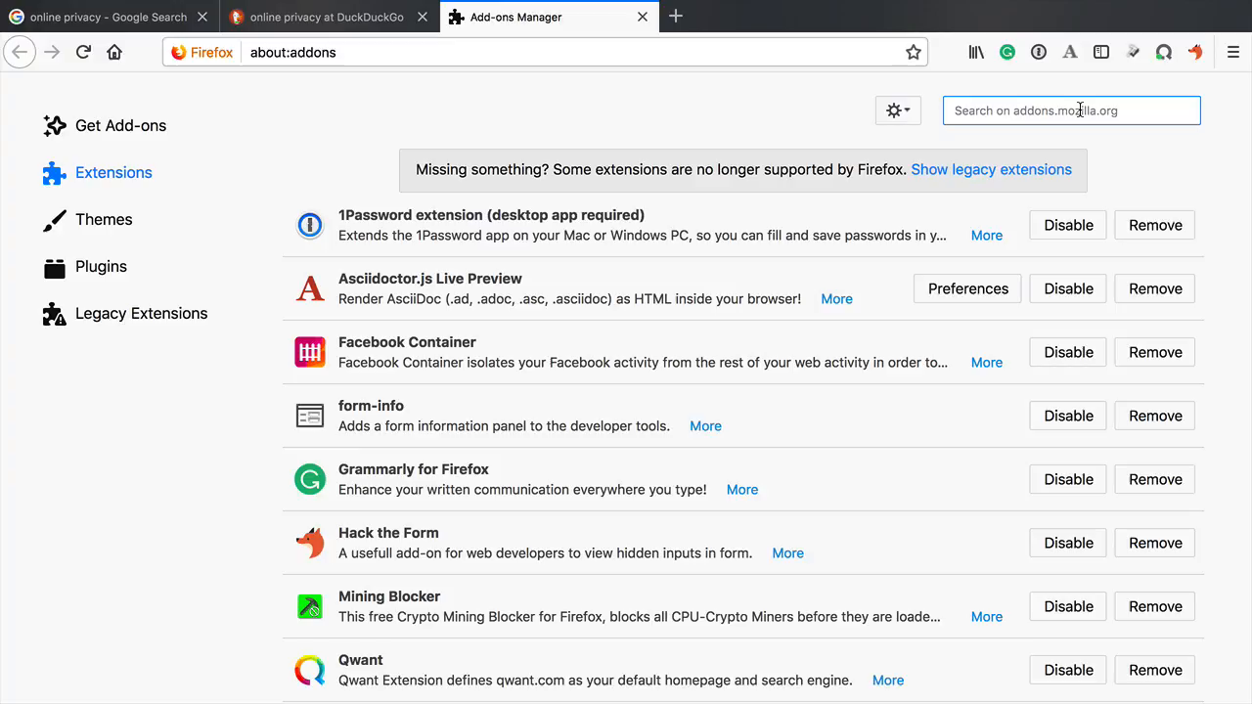
text(Duck)
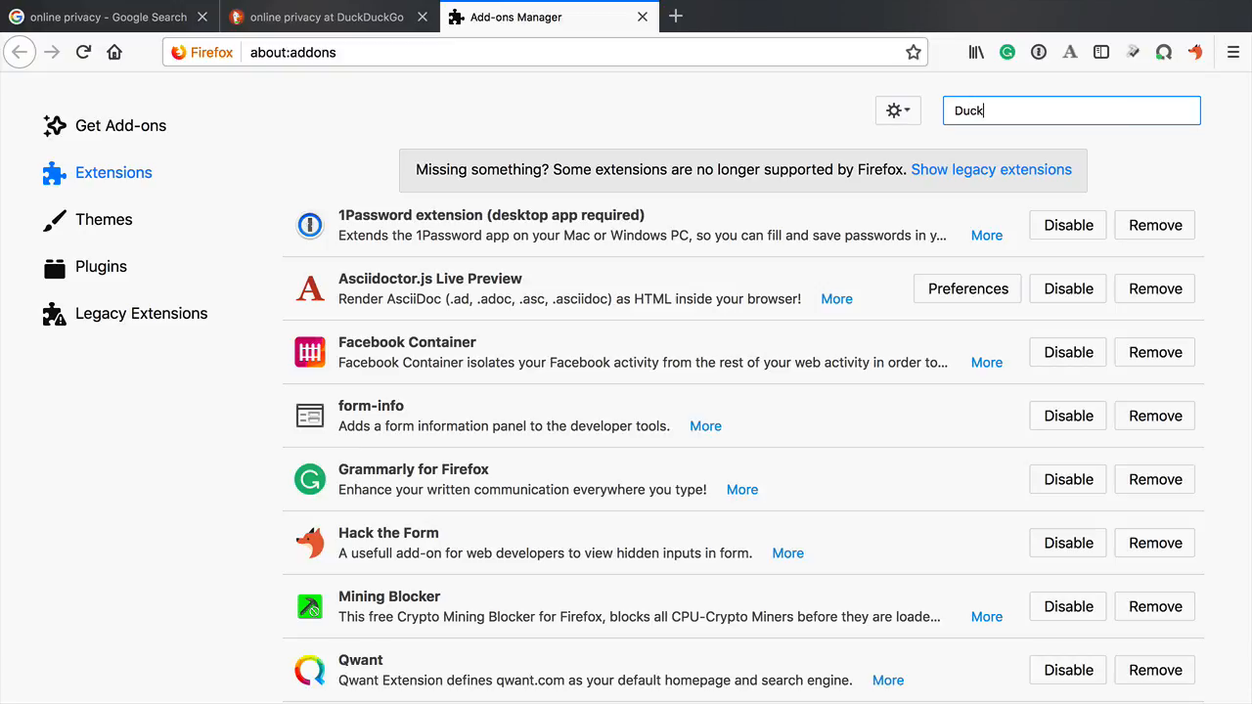
text(DuckDuckGo privacy essentials)
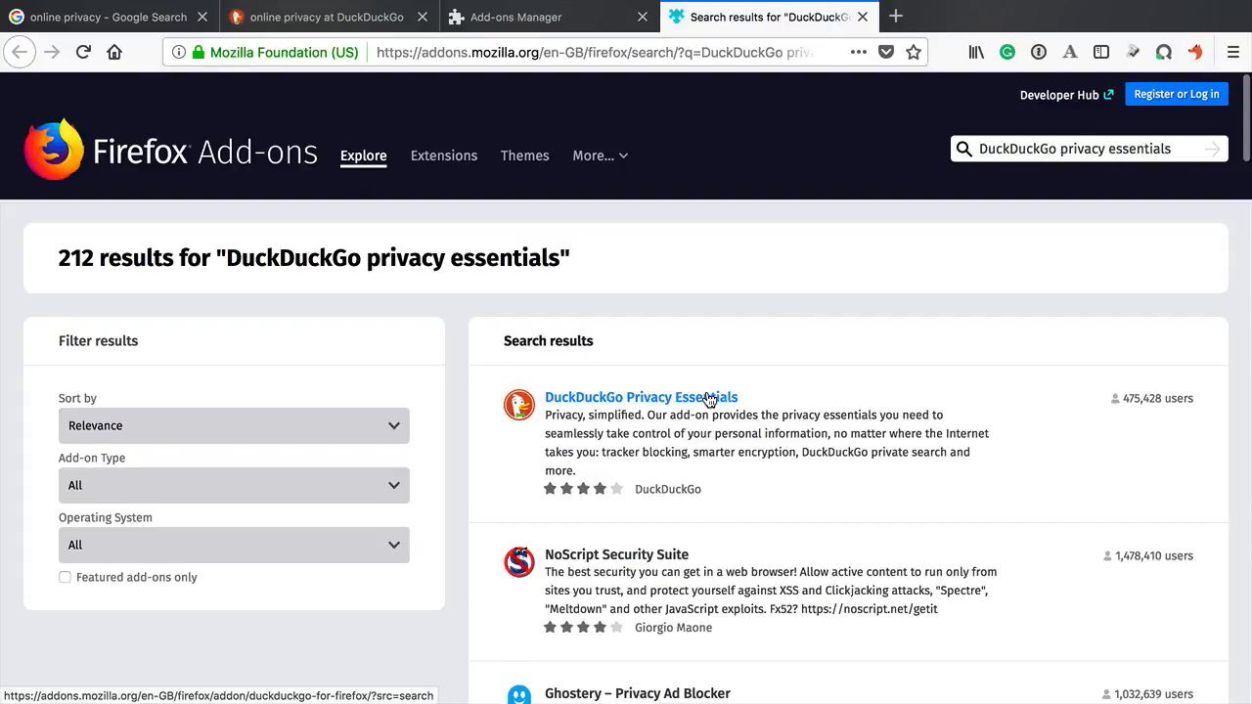
- Add DuckDuckGo Privacy Essentials to Firefox from its add-on page and approve its permissions
click(641, 397)
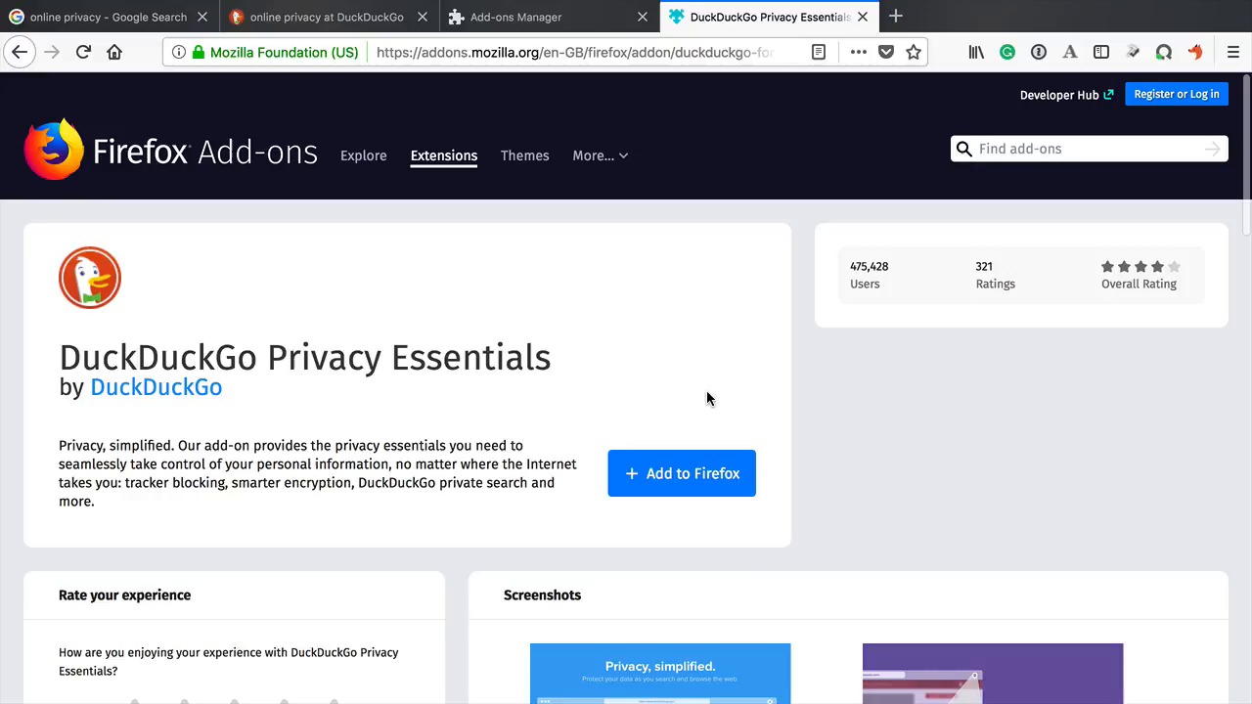
click(680, 474)
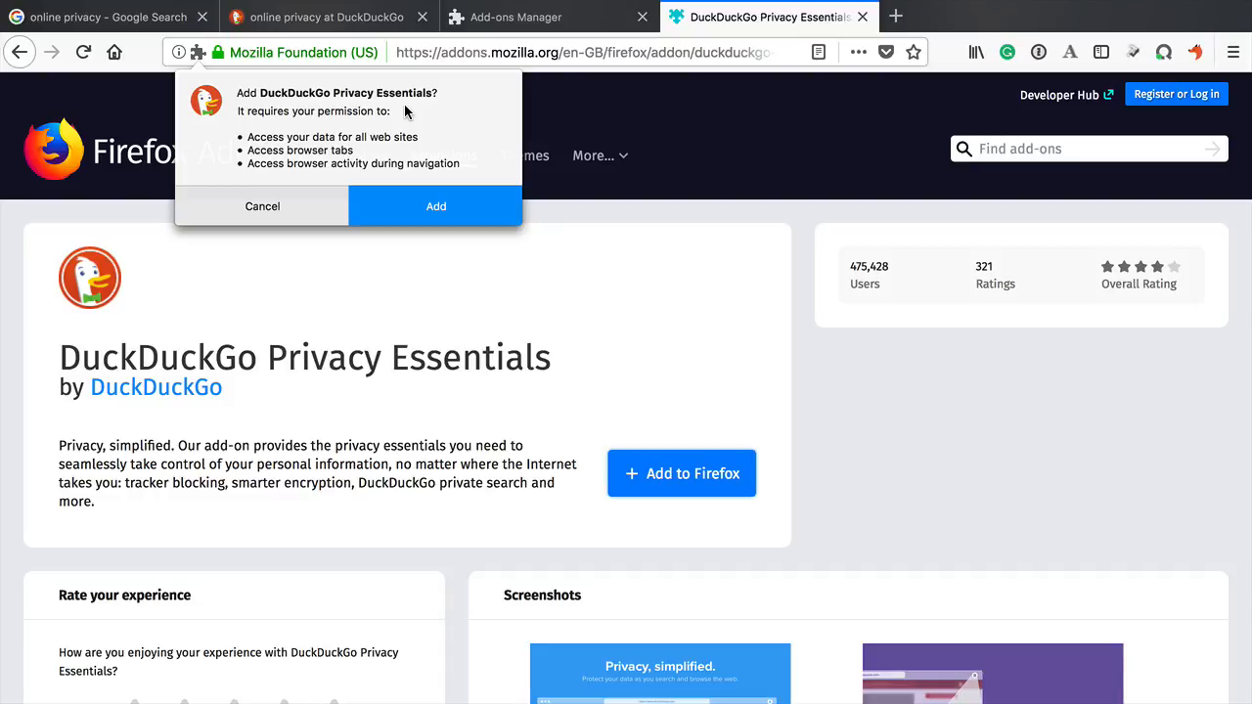
mouse_move(374, 148)
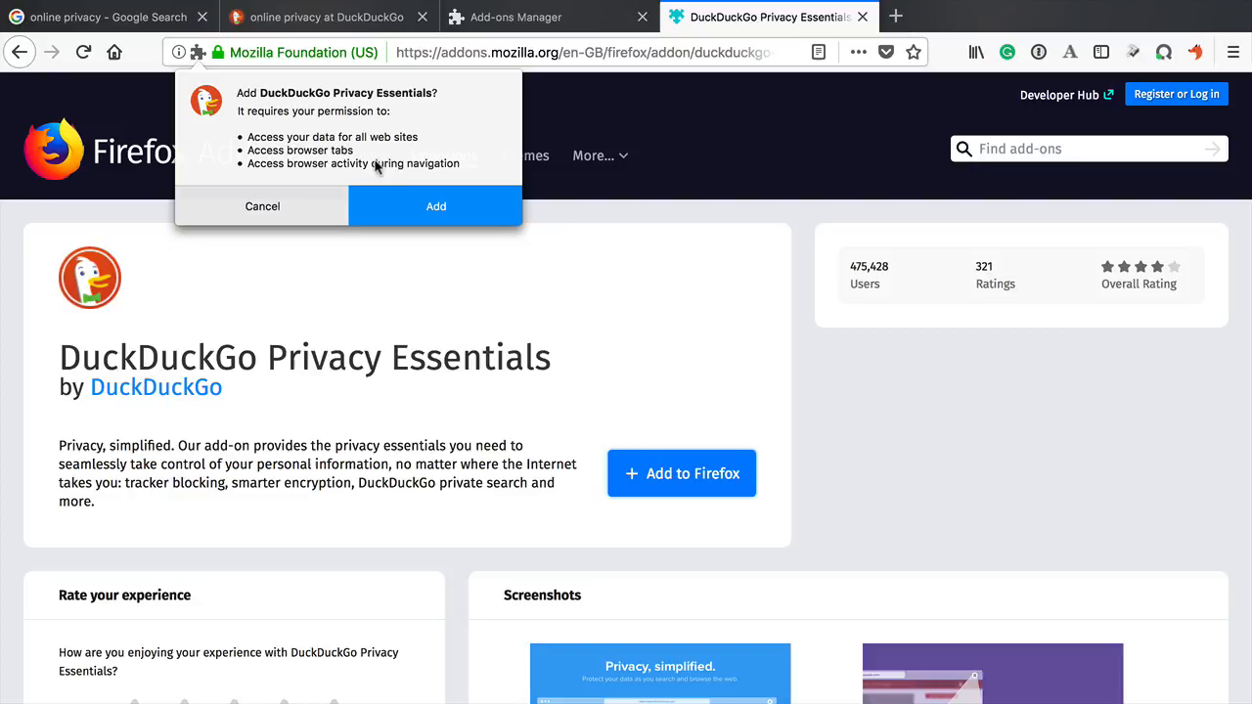
mouse_move(407, 206)
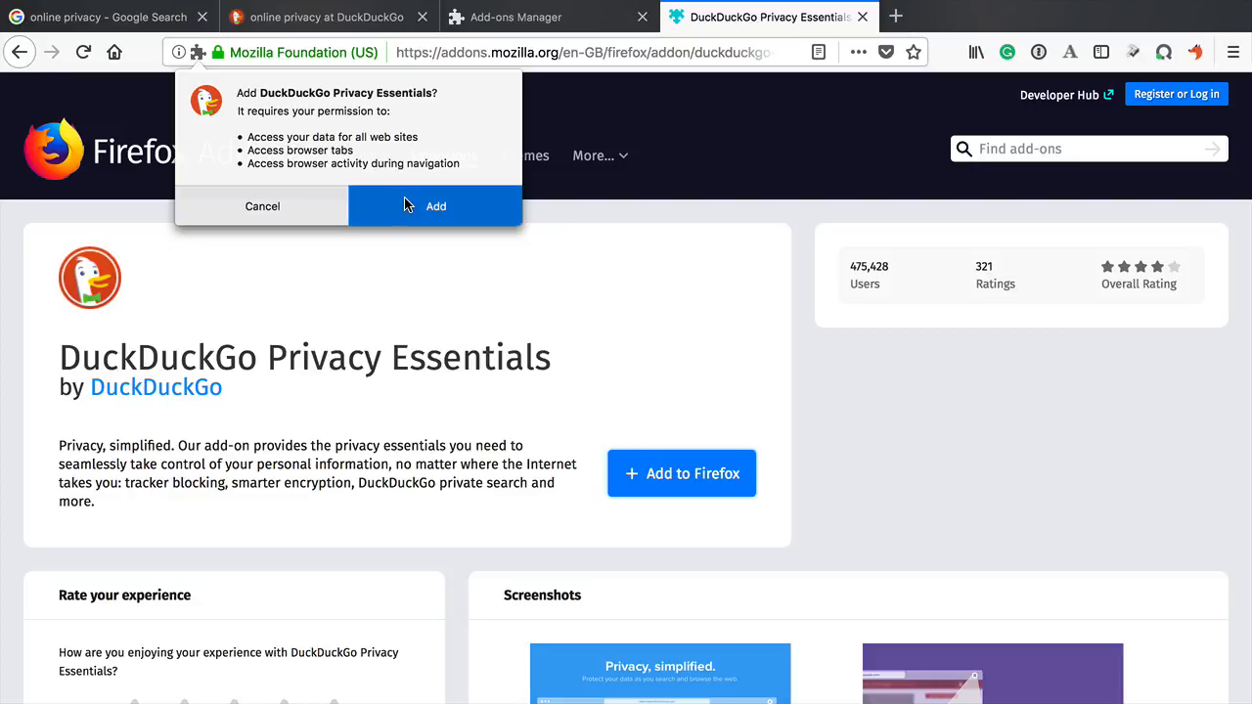
click(436, 206)
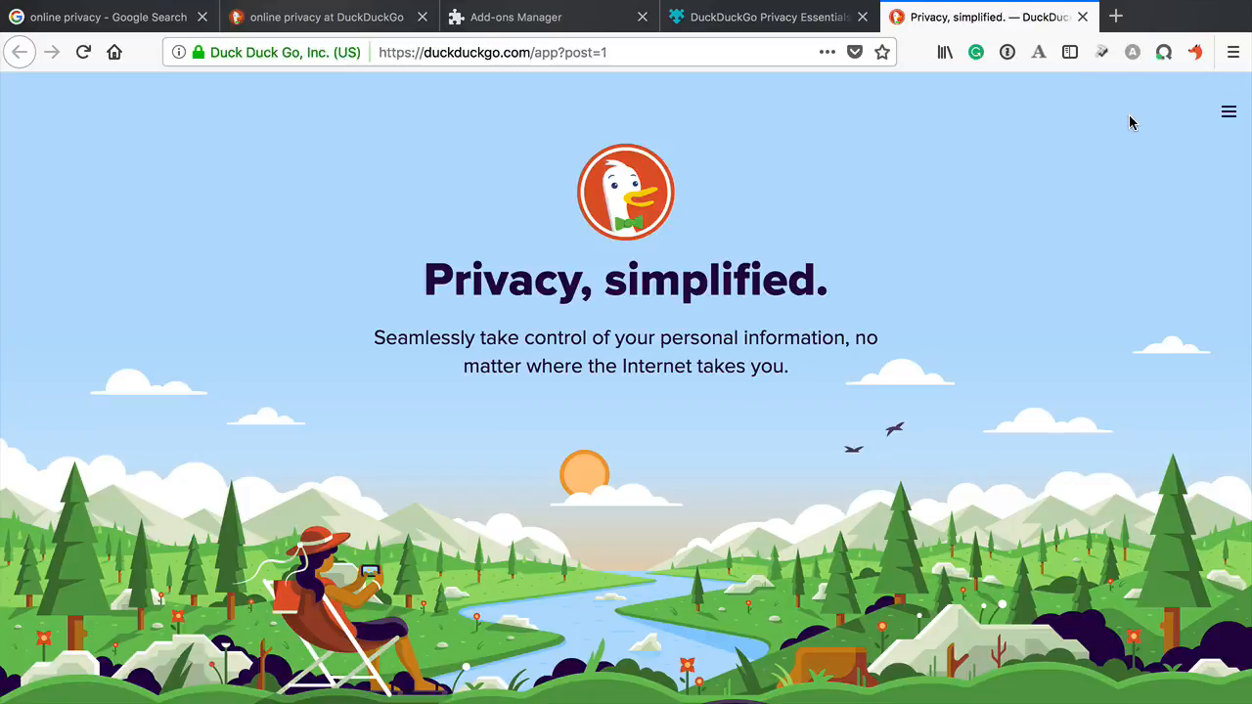
- Review duckduckgo.com's A privacy grade: encrypted connection and zero trackers
click(1131, 51)
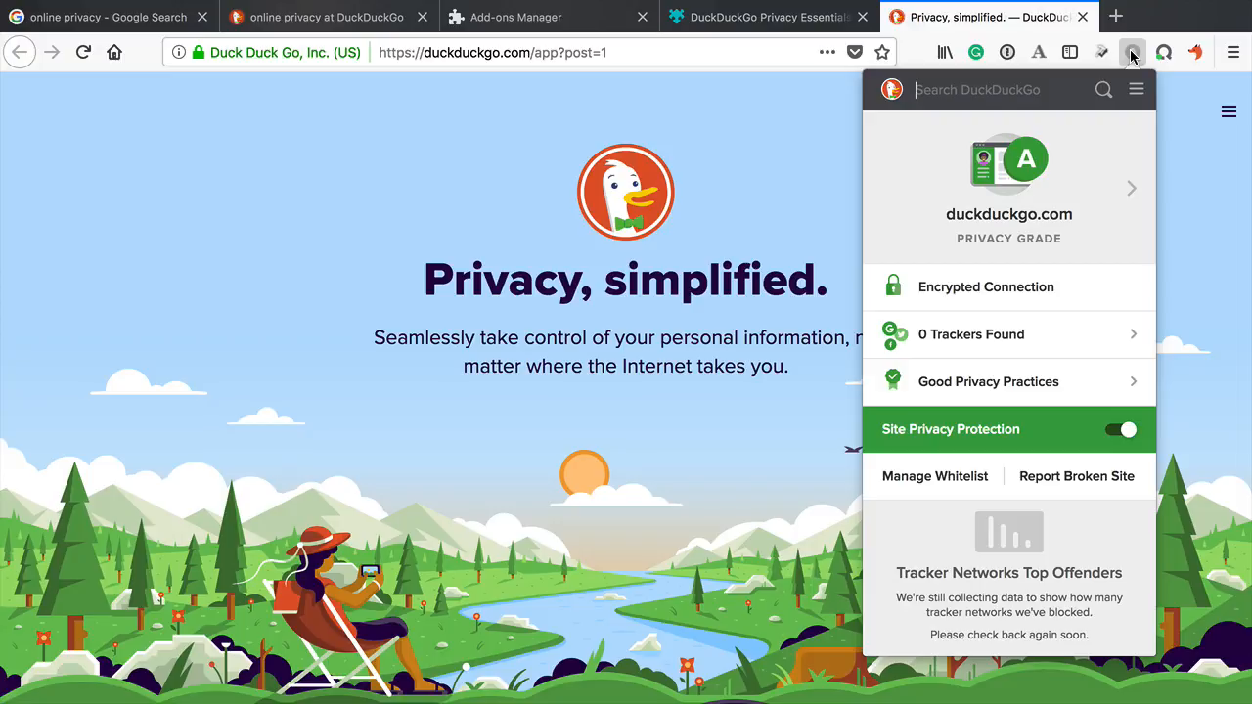
mouse_move(1108, 155)
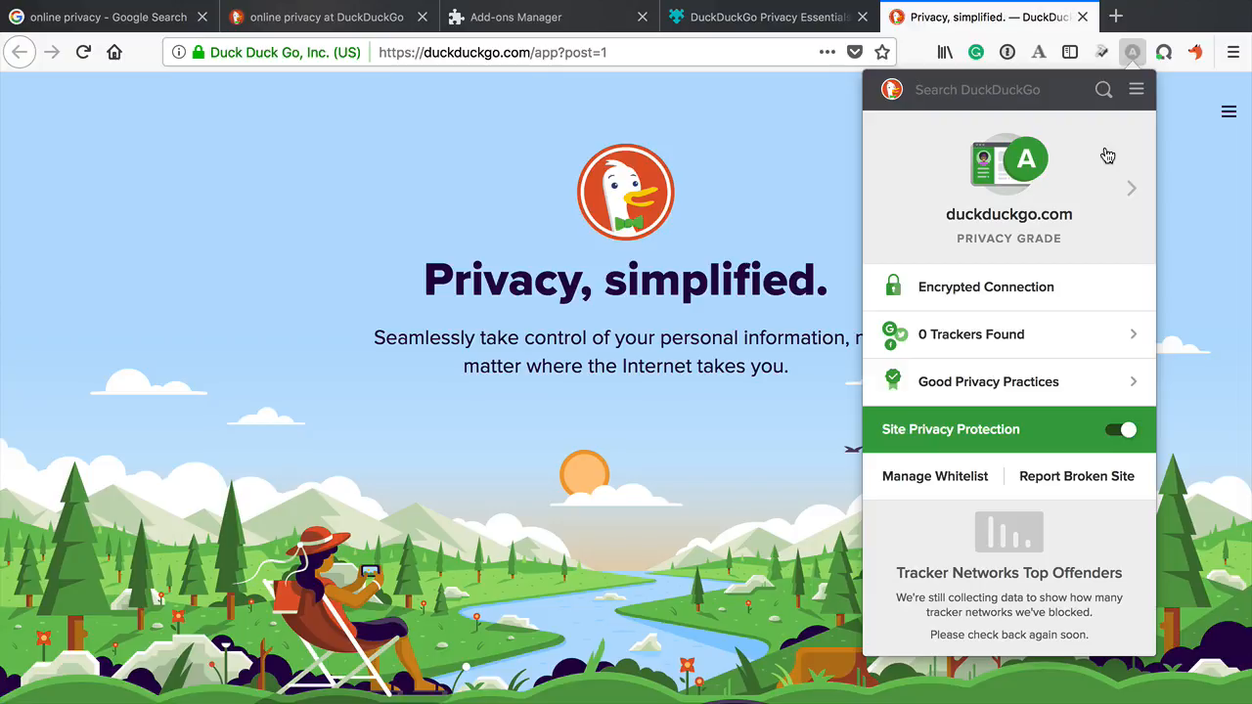
mouse_move(1132, 189)
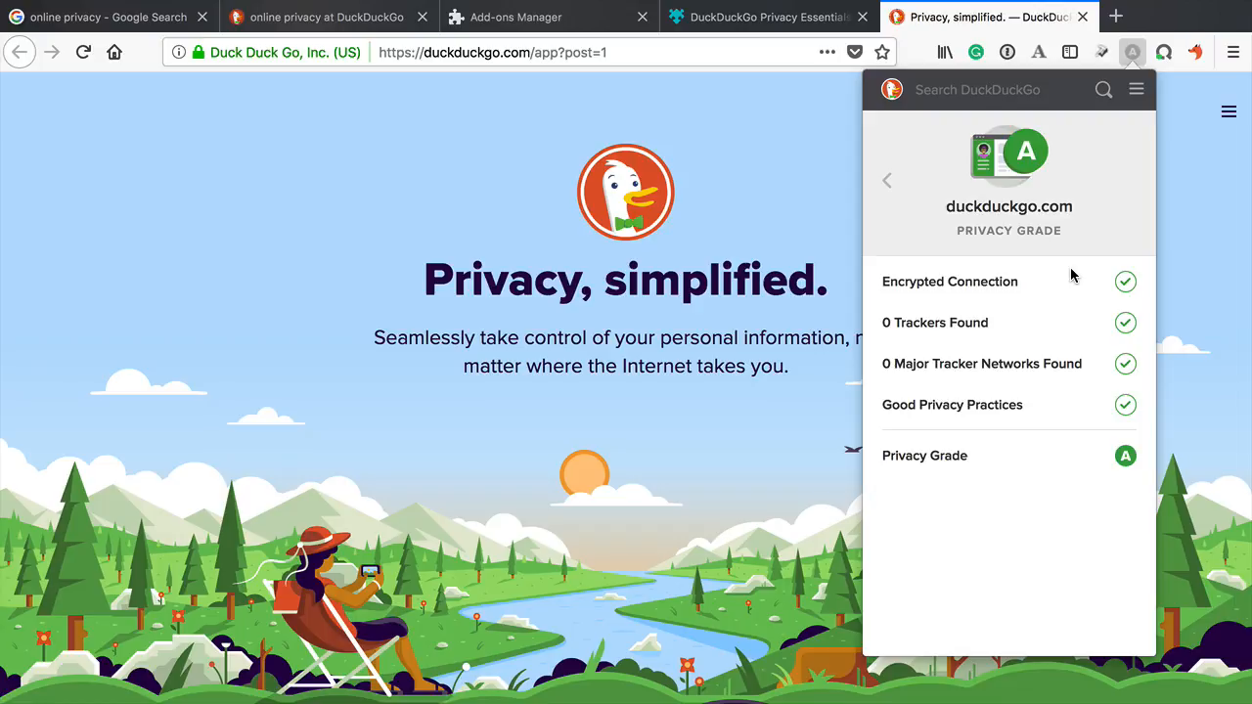
click(1131, 52)
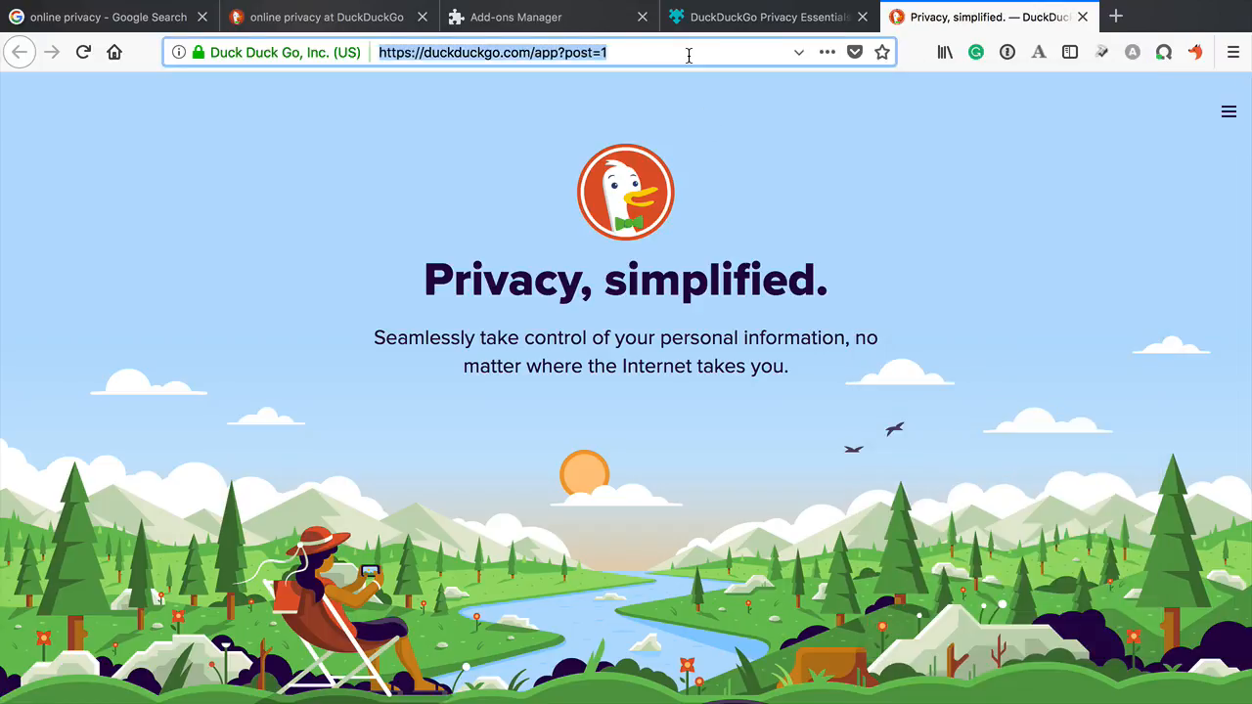
- Visit guardian.co.uk and check its B grade, enhanced from D with 32 trackers blocked
text(guardian.co.uk/)
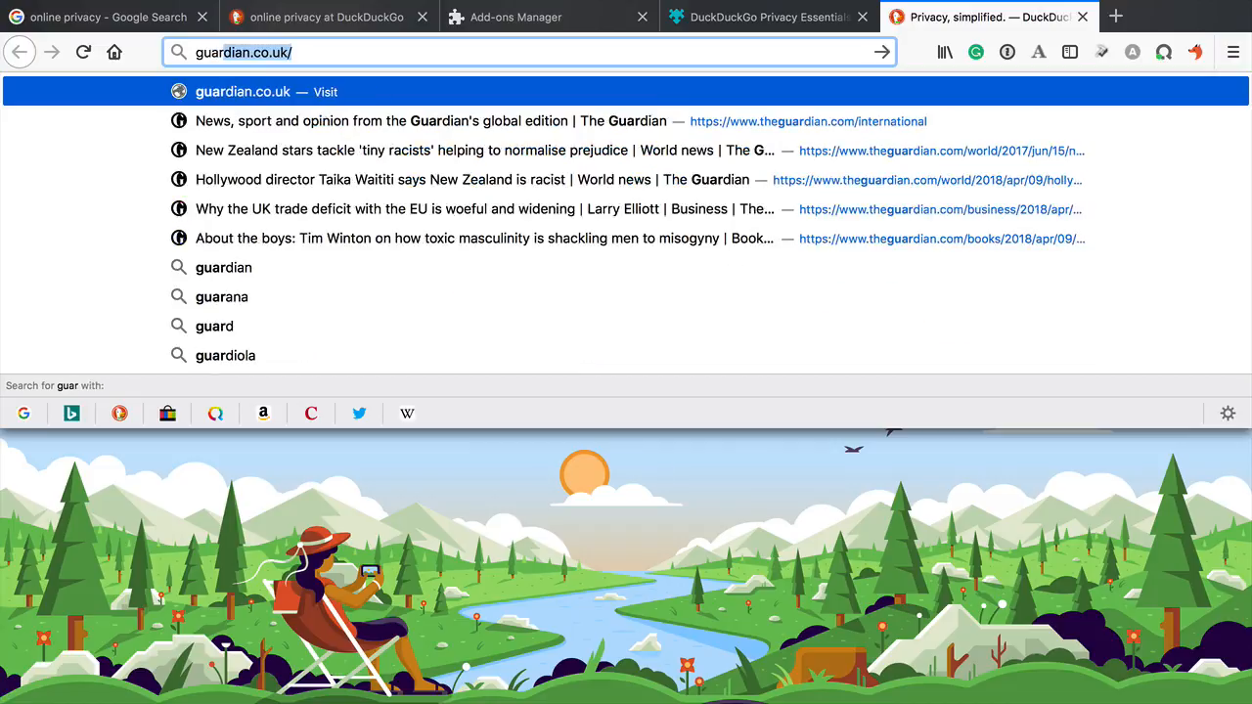
click(440, 121)
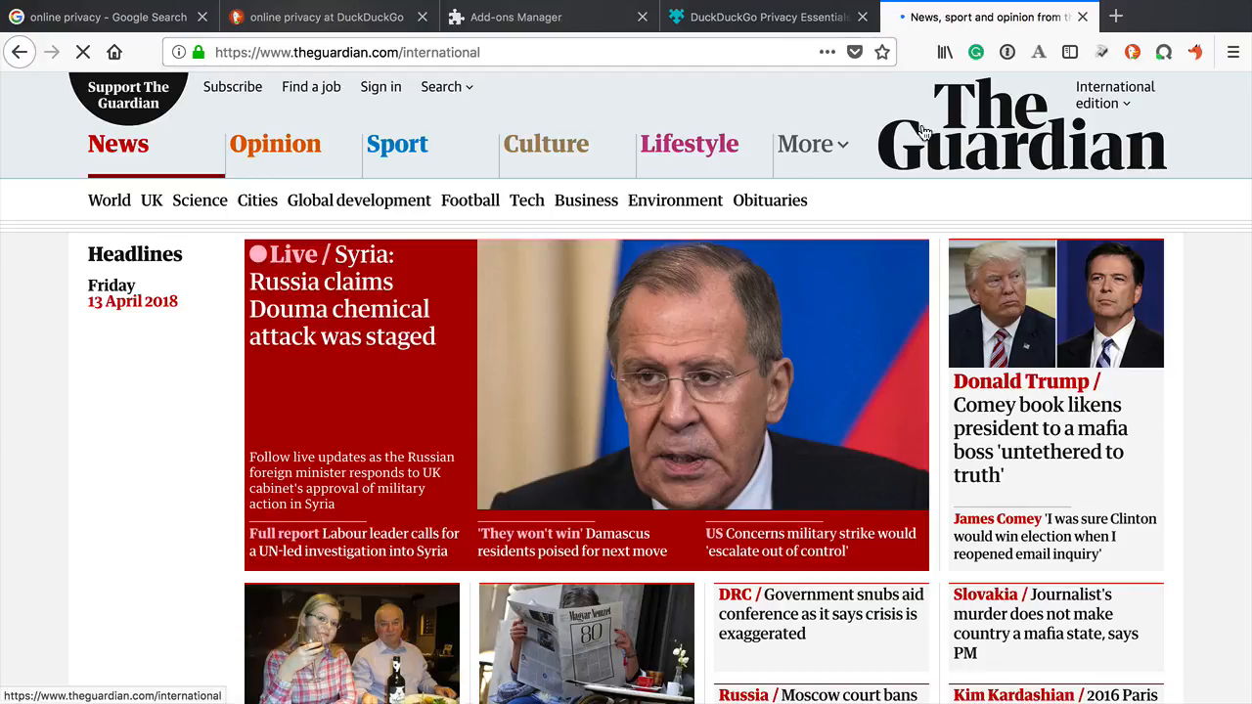
mouse_move(1133, 51)
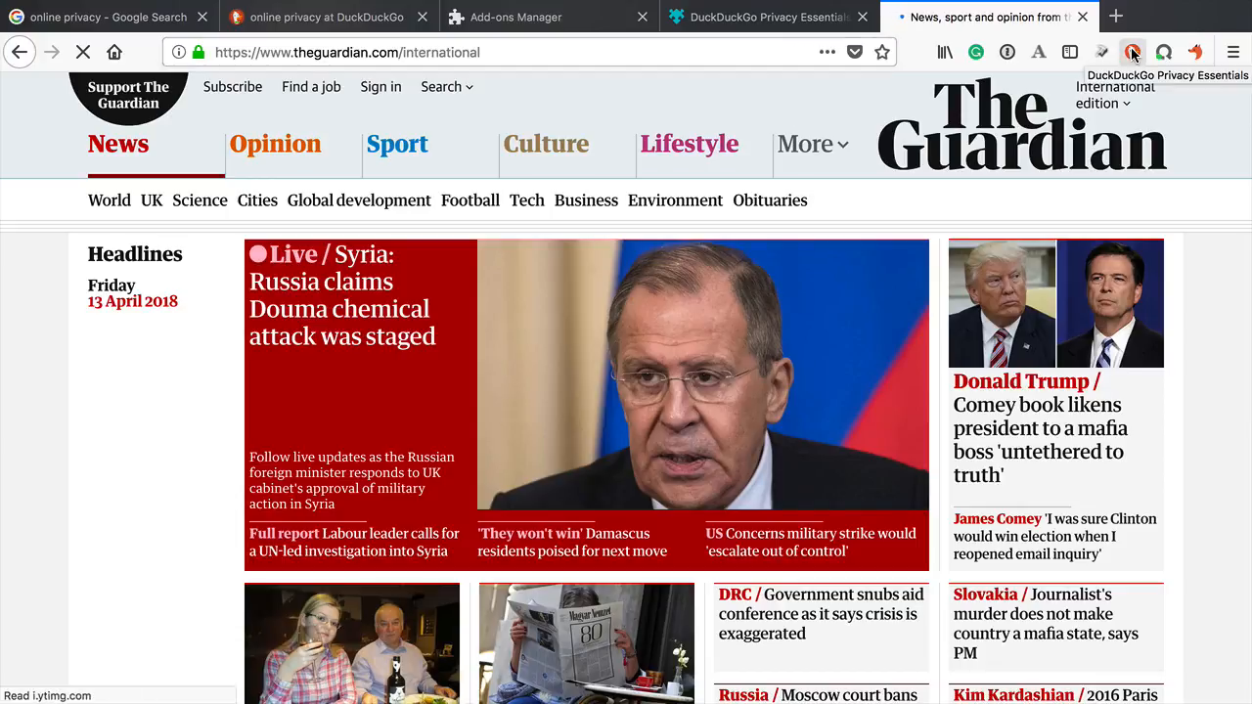
click(1132, 52)
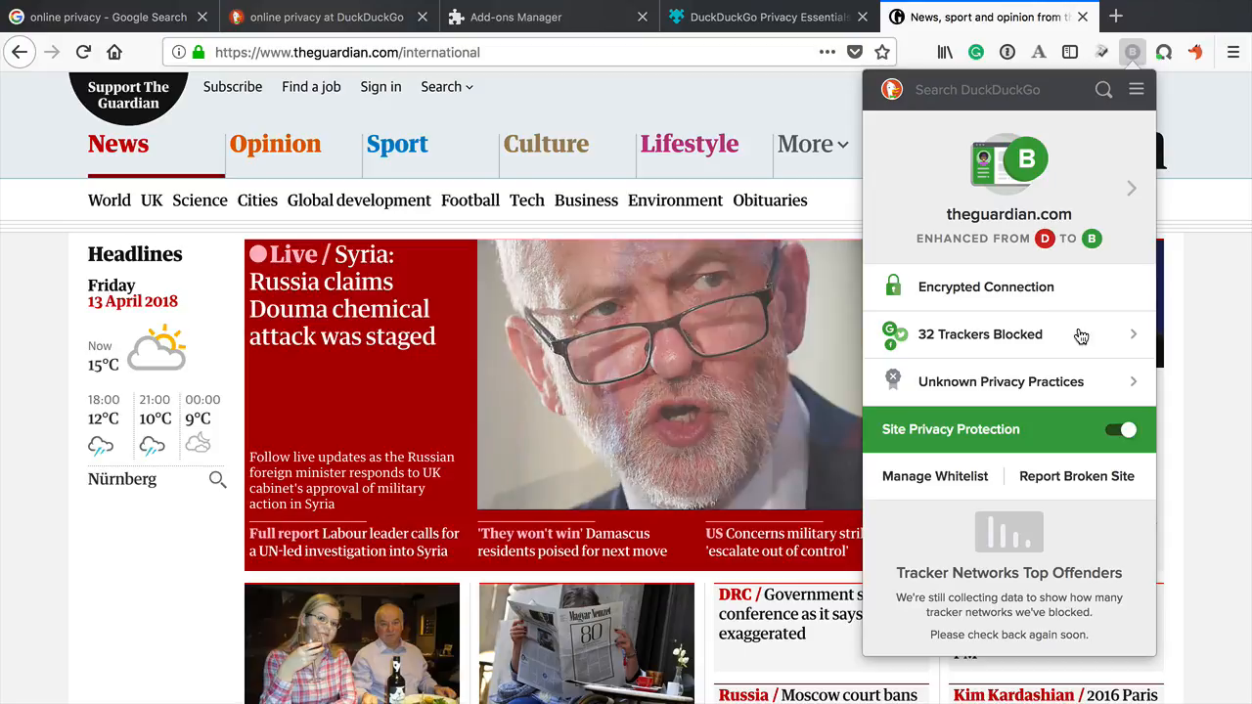
click(979, 334)
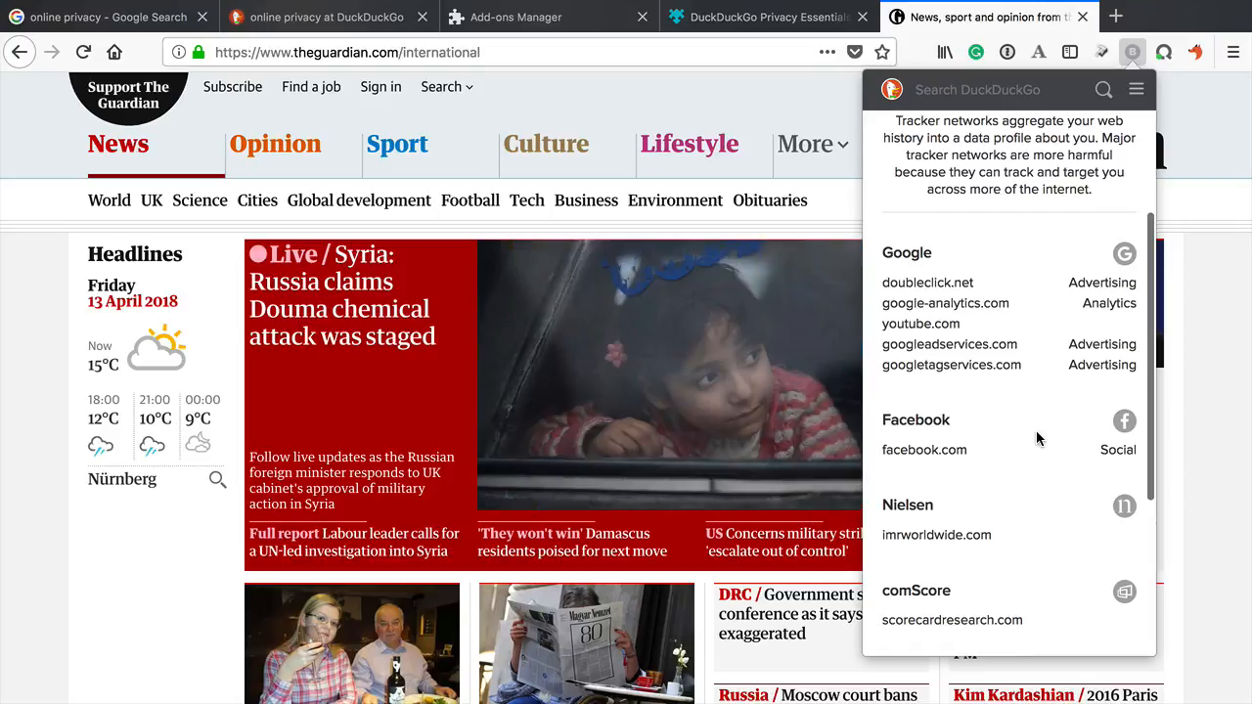
scroll(down, 3)
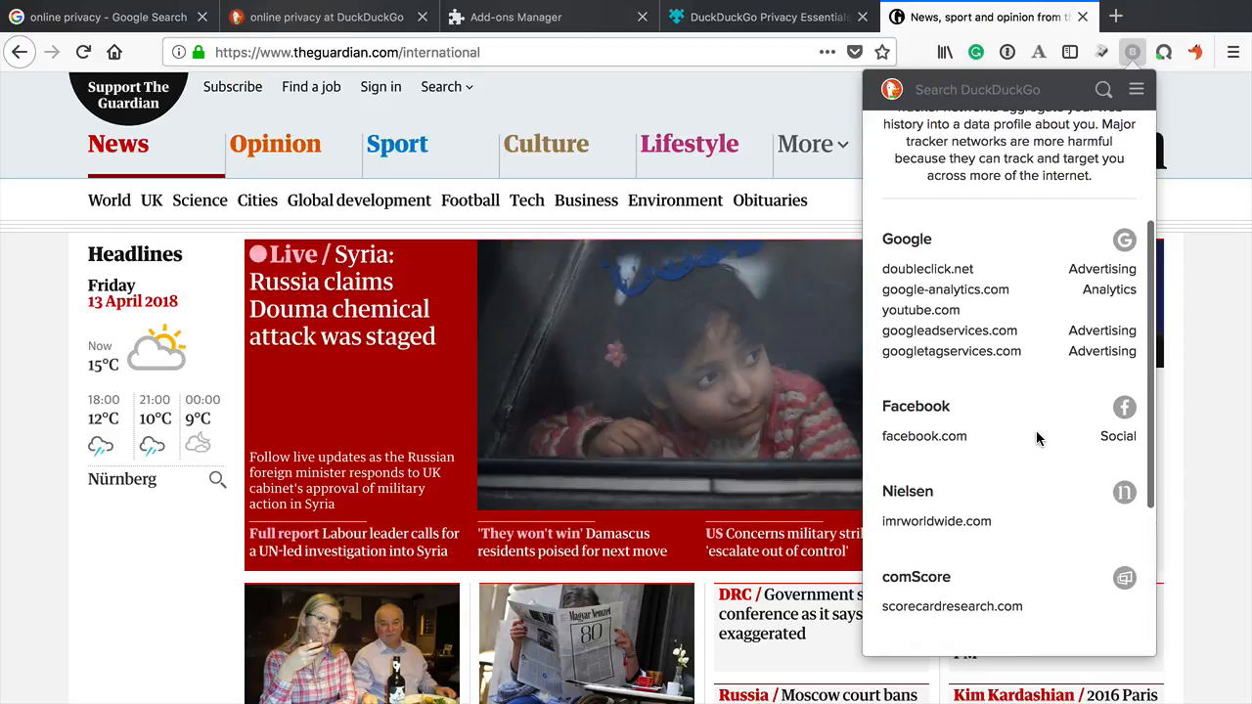
scroll(down, 3)
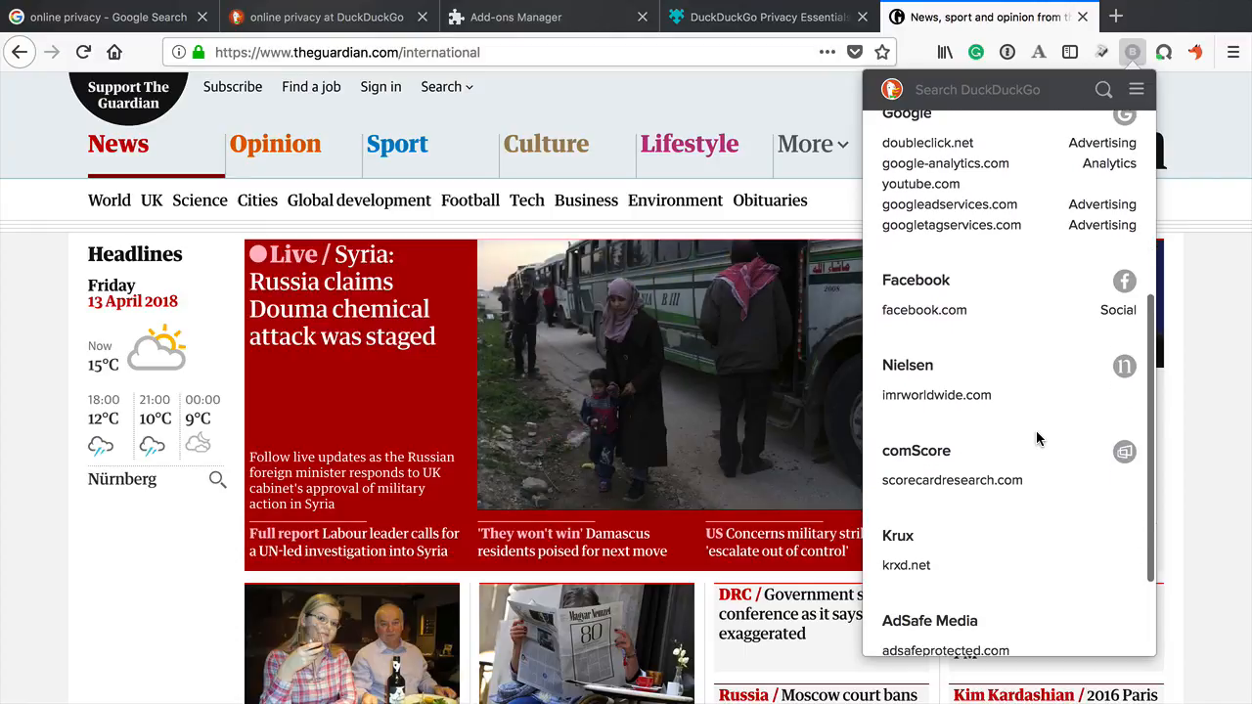
scroll(down, 3)
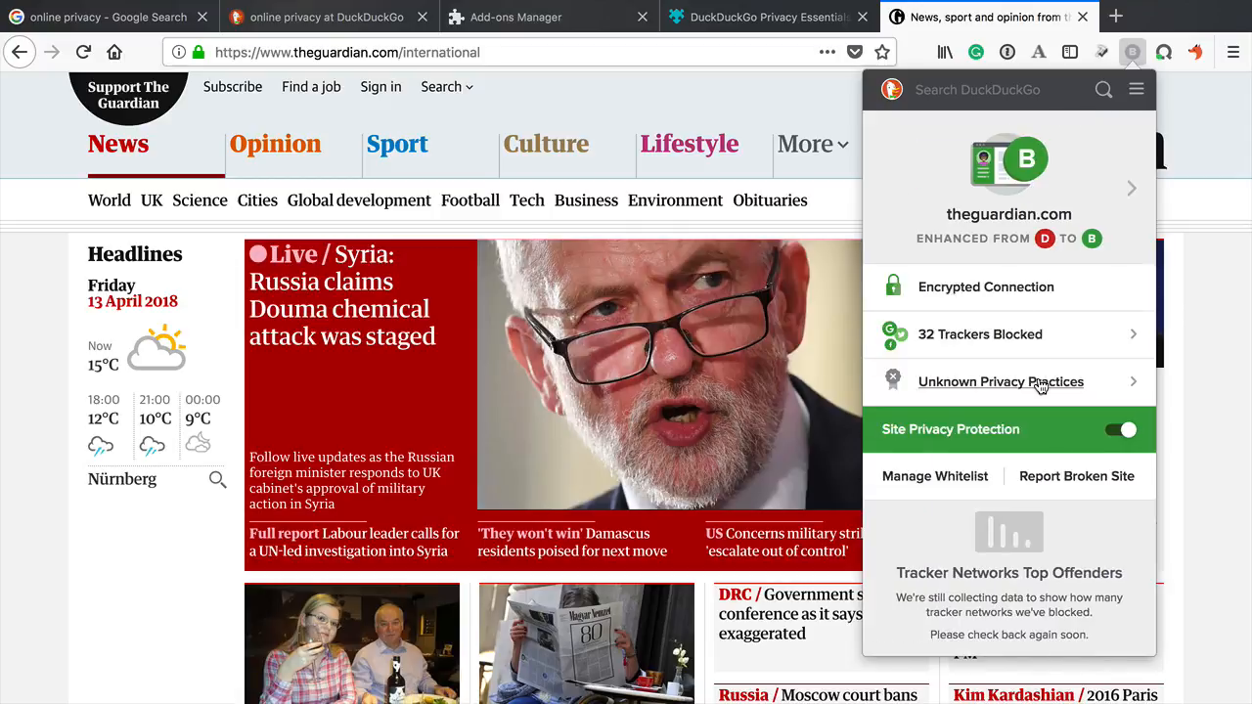
click(1001, 381)
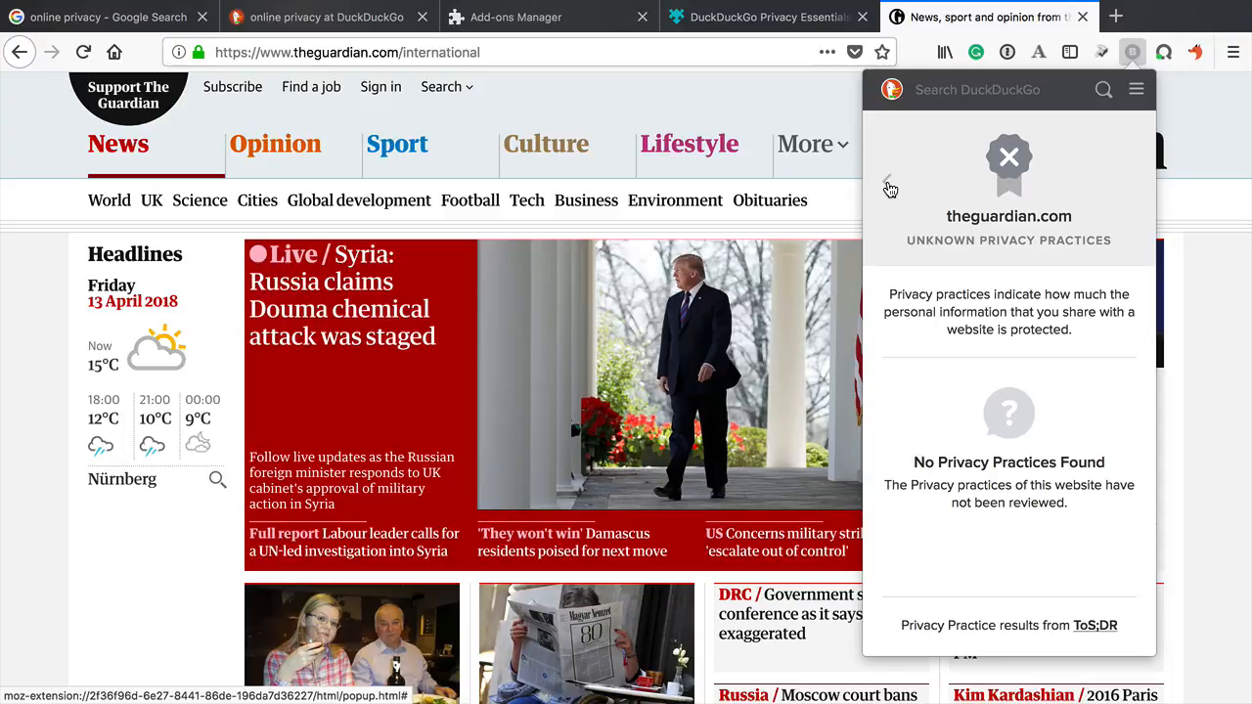
click(889, 187)
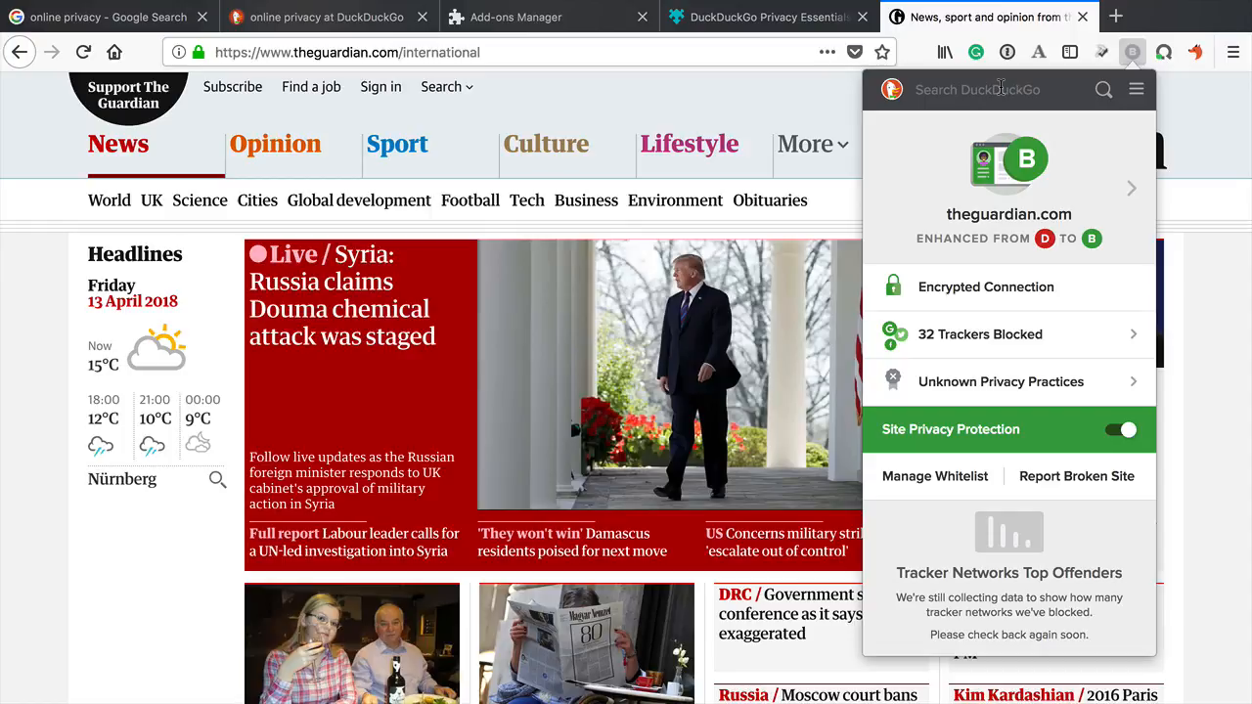
- Search DuckDuckGo for 'ios 11.3' from the popup and scroll the results
text(ios)
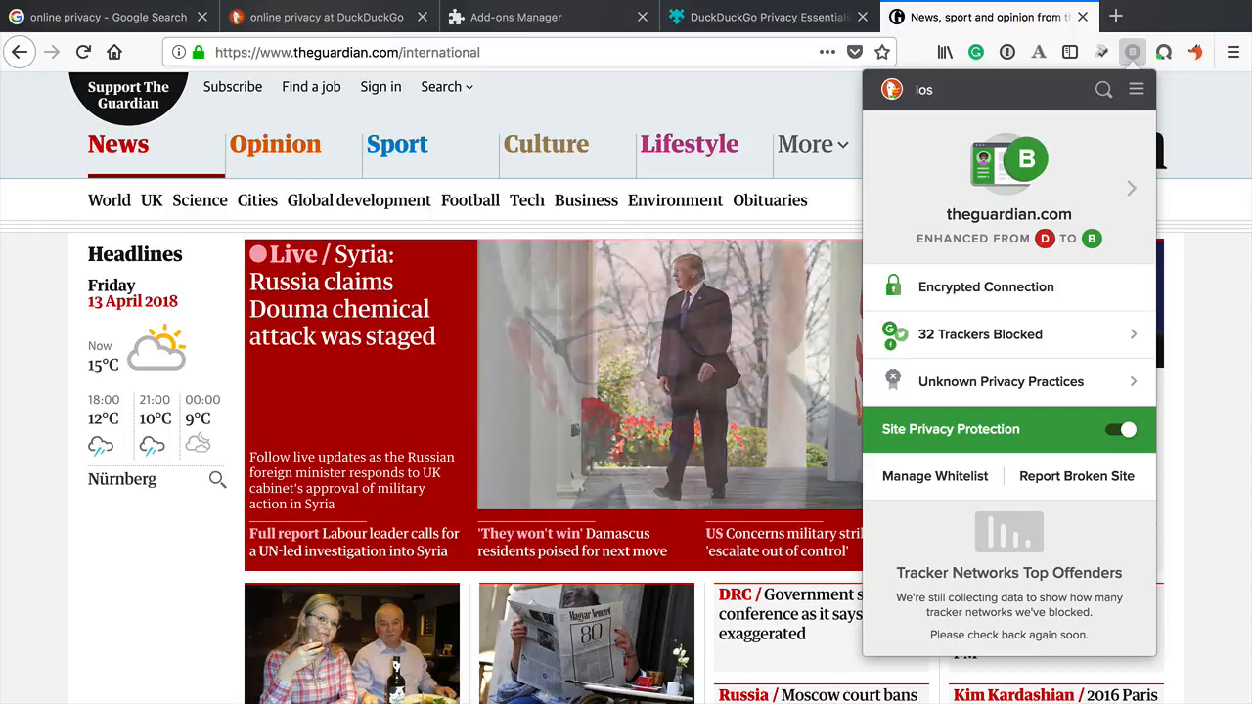
click(1106, 16)
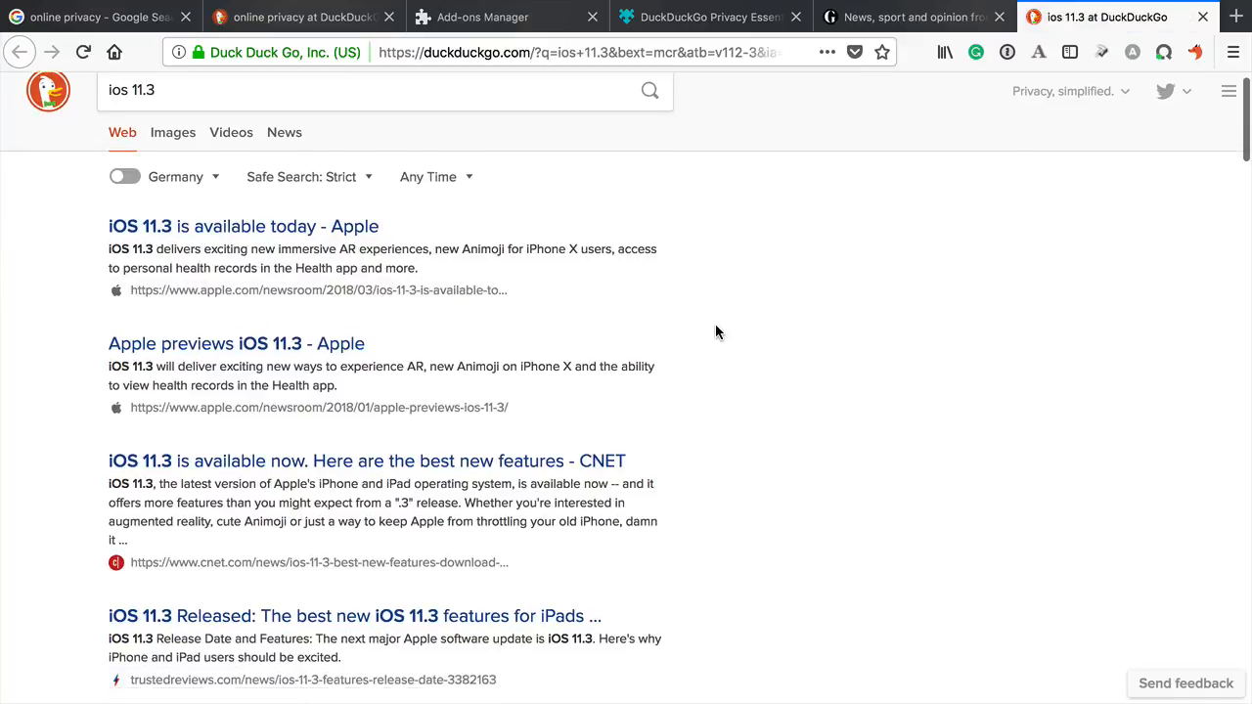
scroll(down, 3)
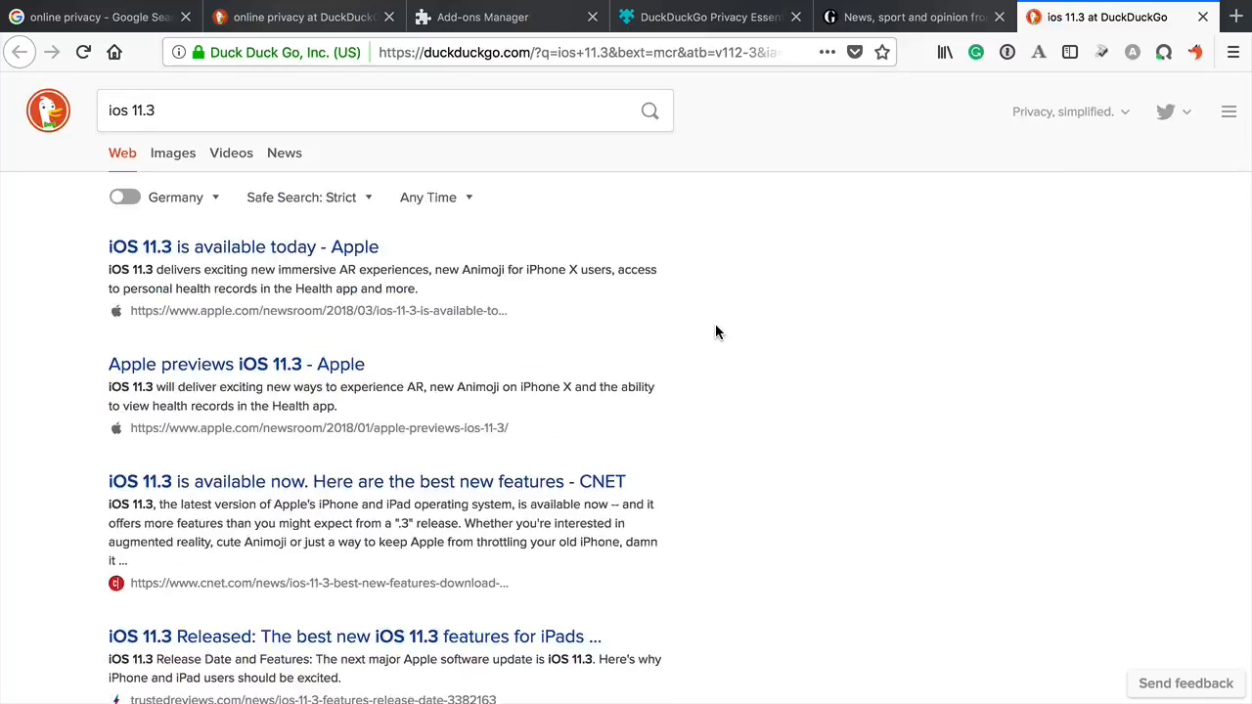